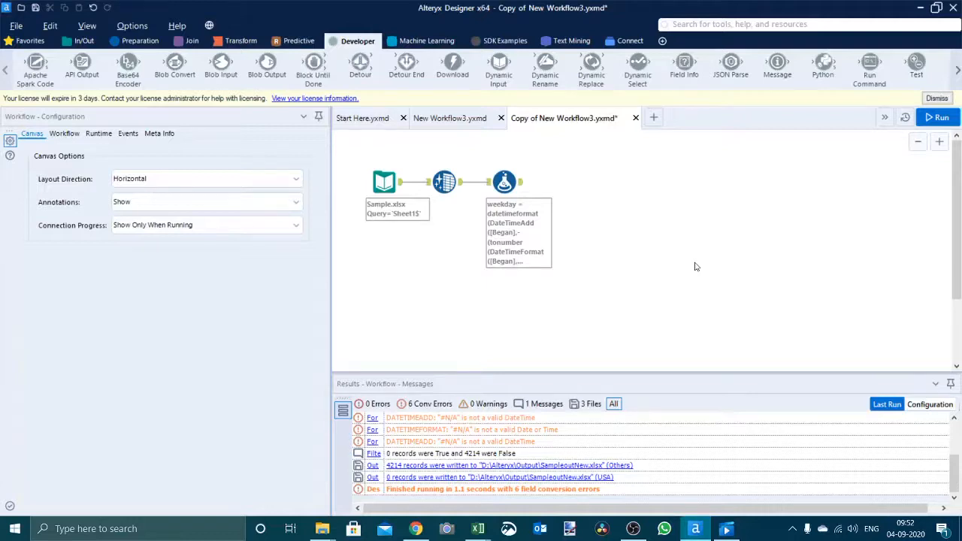
{"action": "mouse_move", "coordinate": [353, 191]}
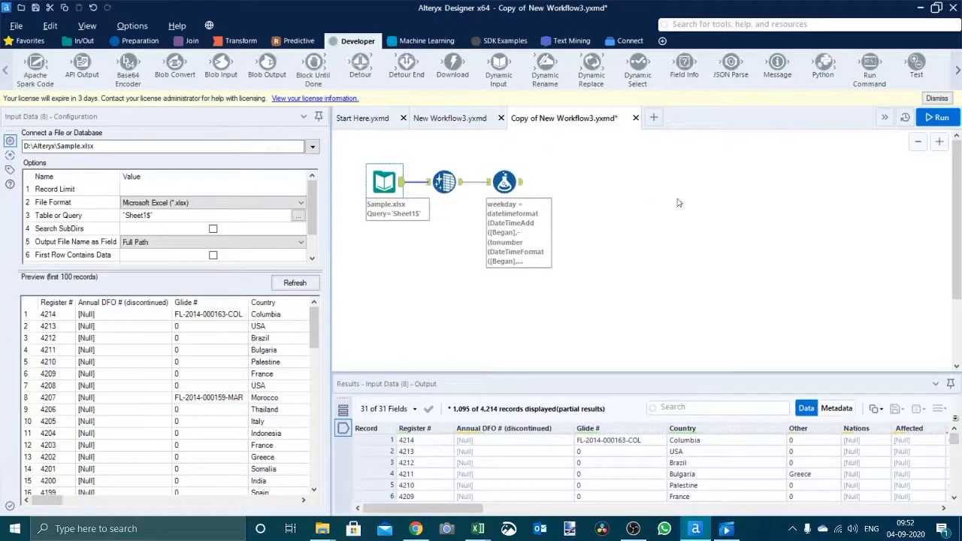
Return to workflow settings and bring up the Preparation tools to add a Filter.
{"action": "left_click", "coordinate": [937, 117]}
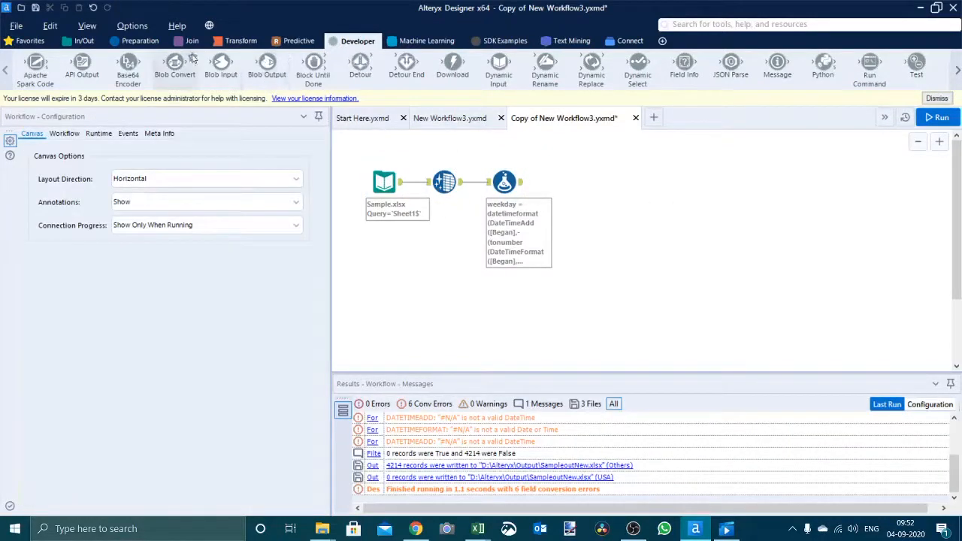
{"action": "left_click", "coordinate": [141, 41]}
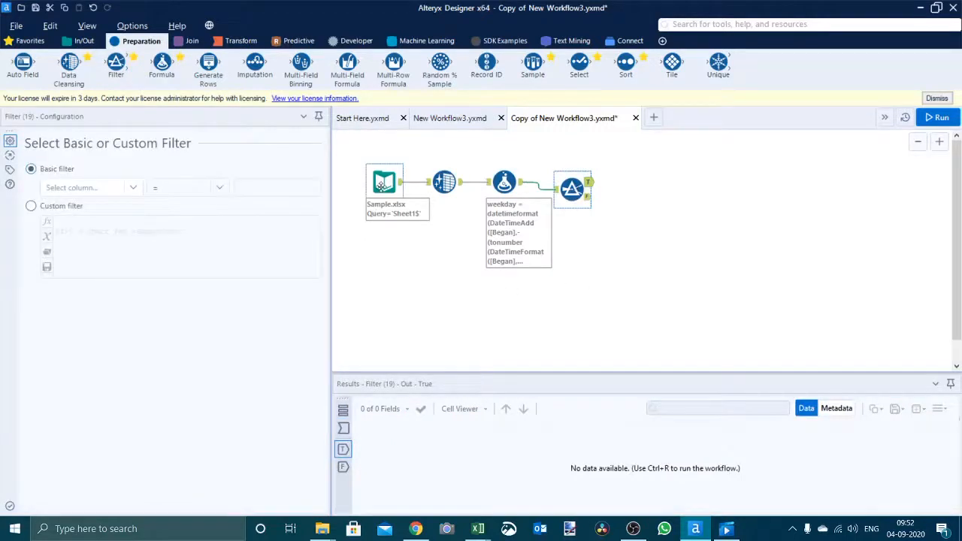
Set the Filter condition to Country contains 'USA'.
{"action": "left_click", "coordinate": [384, 181]}
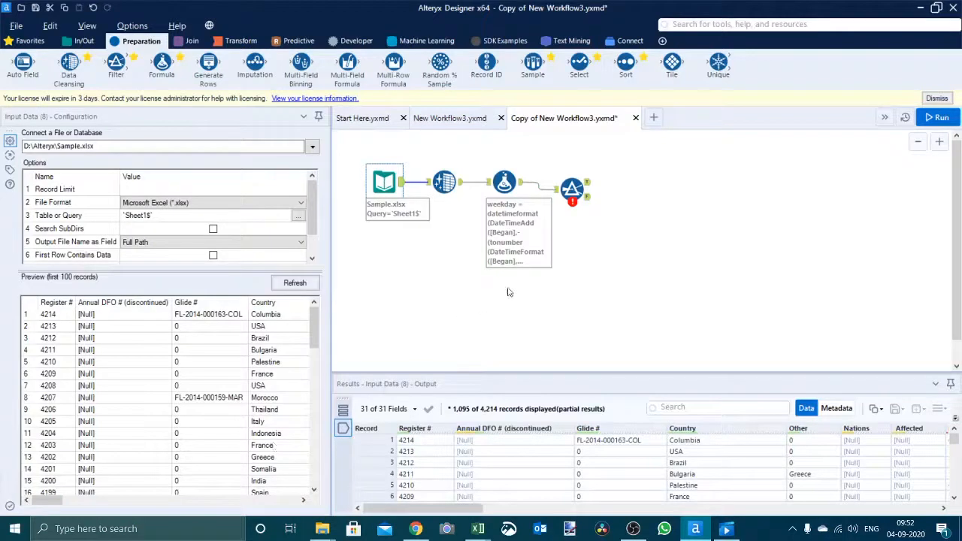
{"action": "left_click", "coordinate": [571, 187]}
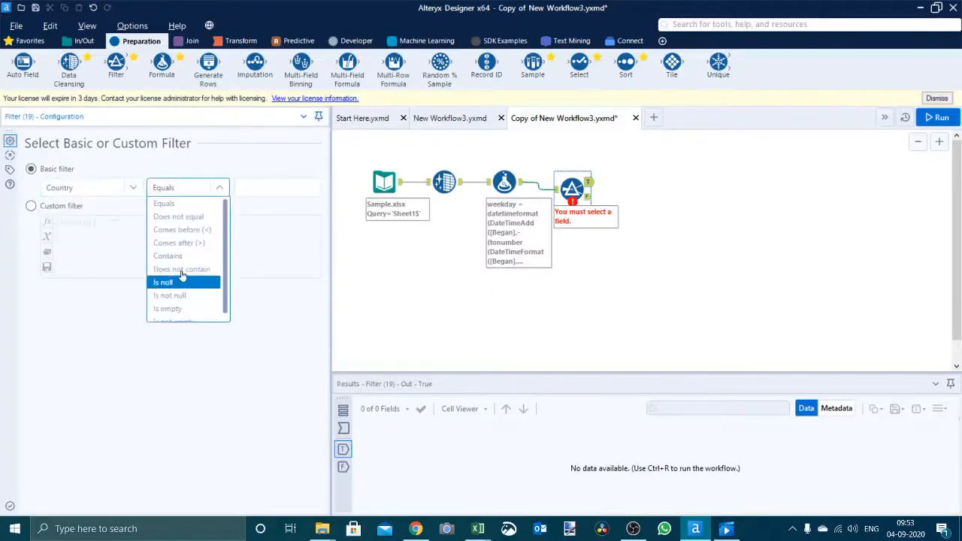
{"action": "left_click", "coordinate": [168, 256]}
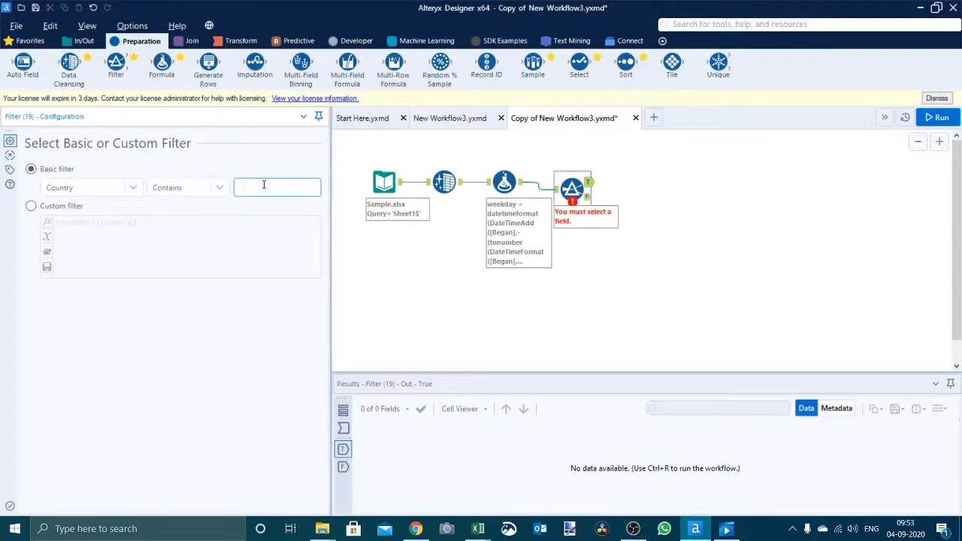
{"action": "type", "text": "USA"}
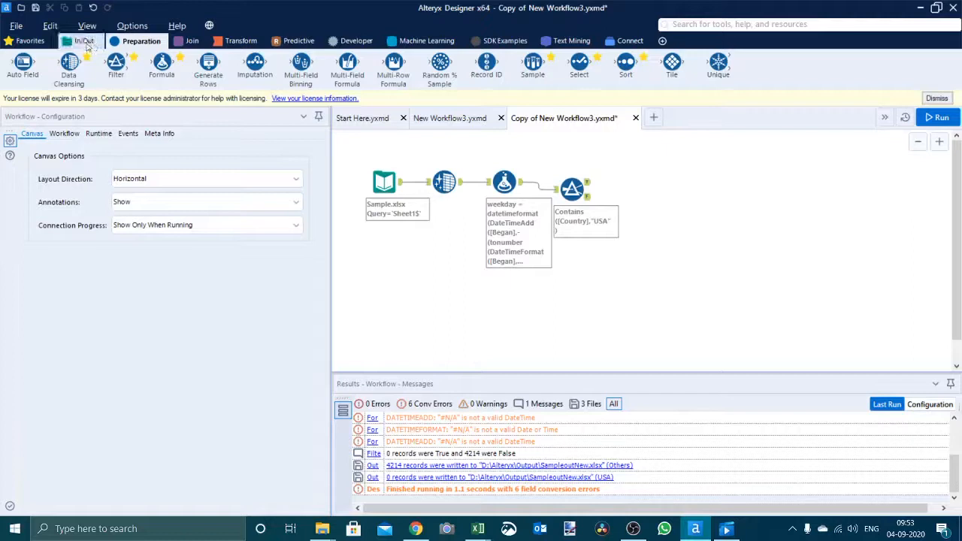
Add two Output Data tools on the Filter's True and False branches.
{"action": "left_click", "coordinate": [85, 40]}
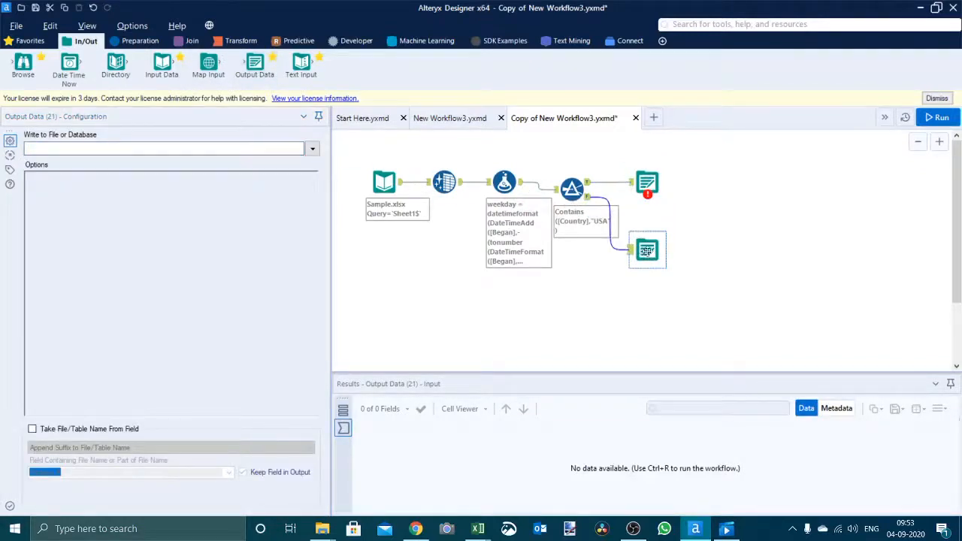
{"action": "mouse_move", "coordinate": [647, 183]}
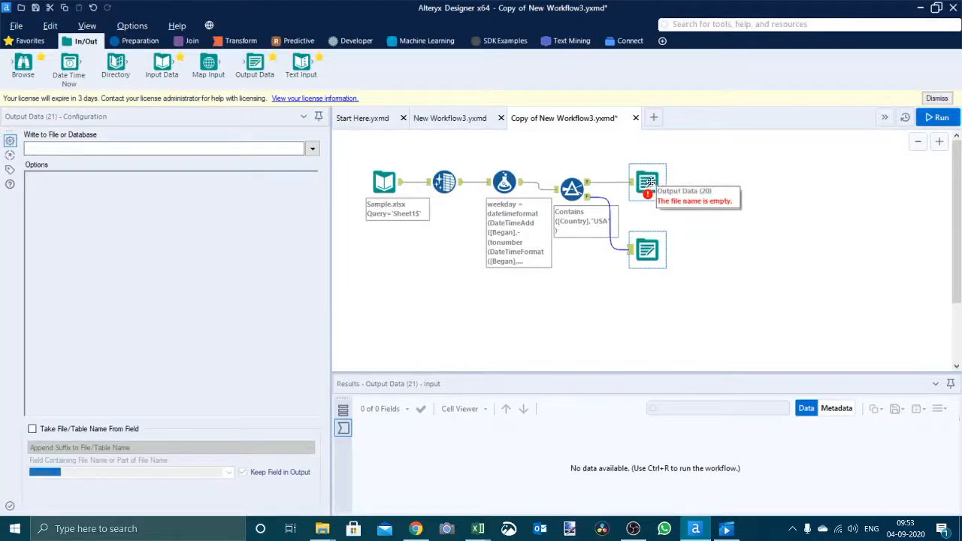
{"action": "mouse_move", "coordinate": [670, 279]}
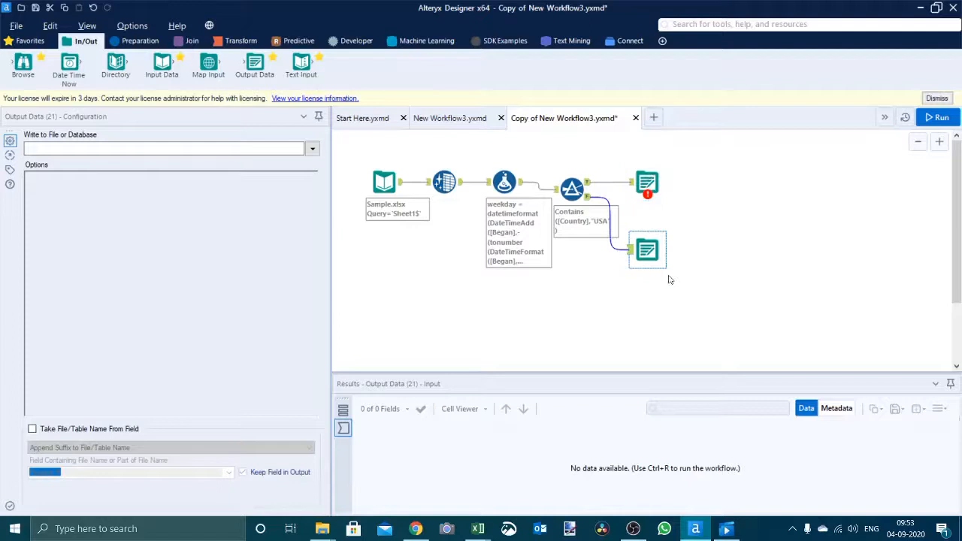
{"action": "mouse_move", "coordinate": [647, 249]}
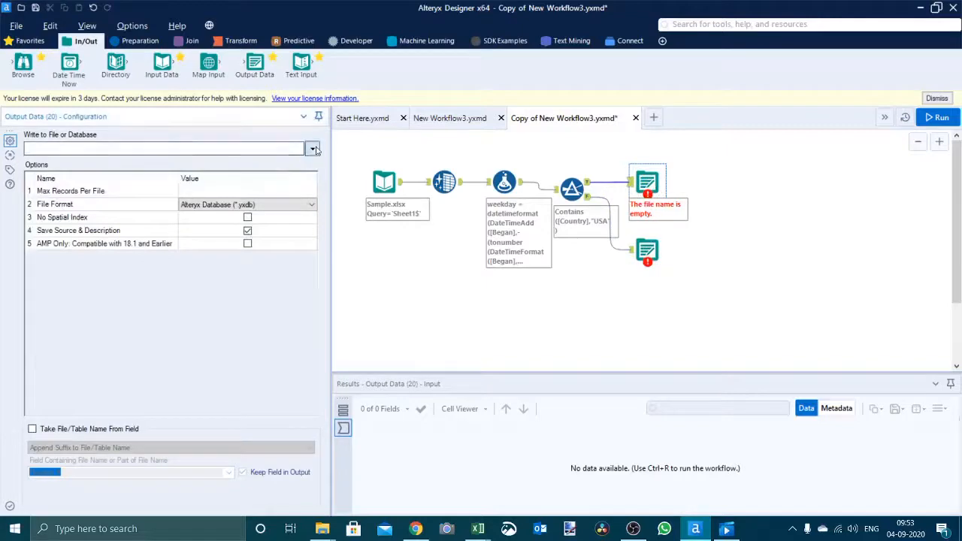
Point the True-branch output to SampleoutNew.xlsx, replacing it, with sheet name 'USA'.
{"action": "left_click", "coordinate": [313, 148]}
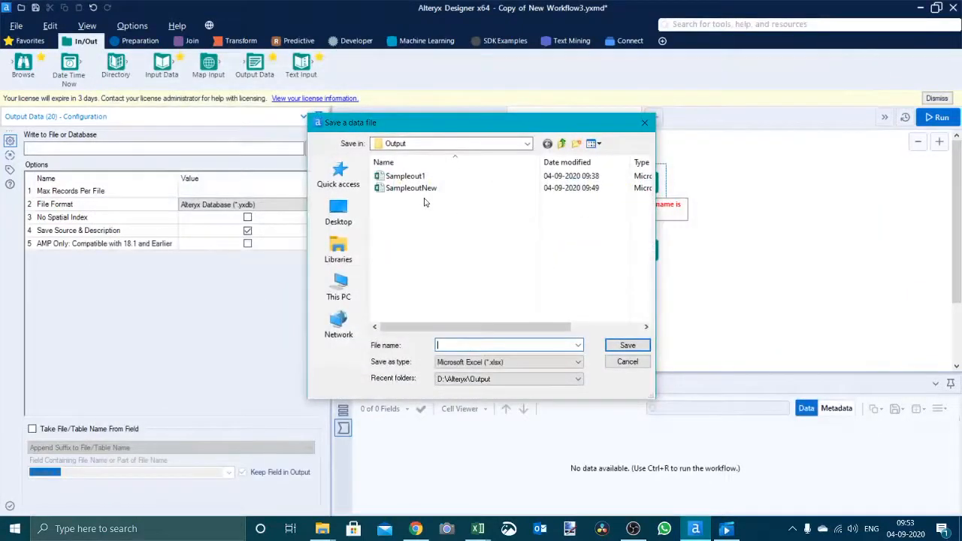
{"action": "left_click", "coordinate": [411, 188]}
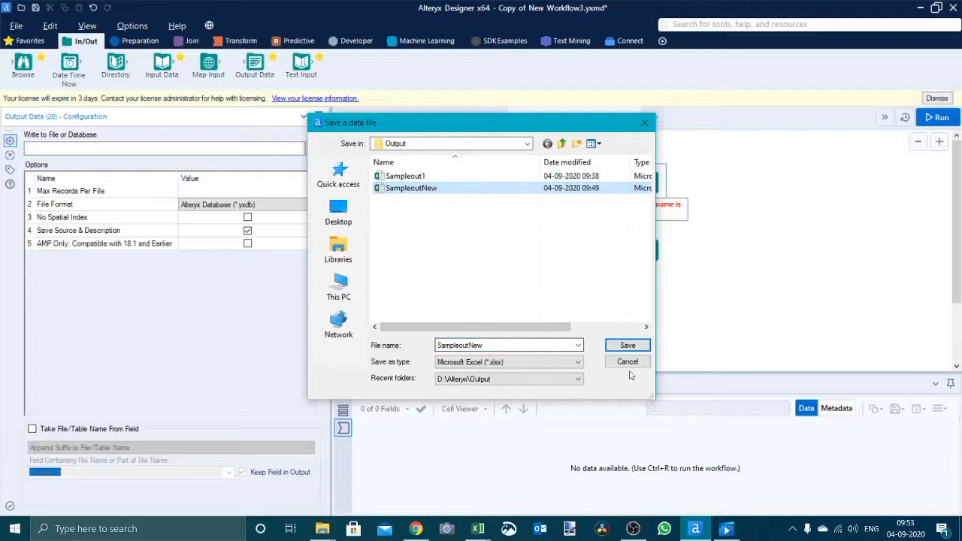
{"action": "left_click", "coordinate": [628, 345]}
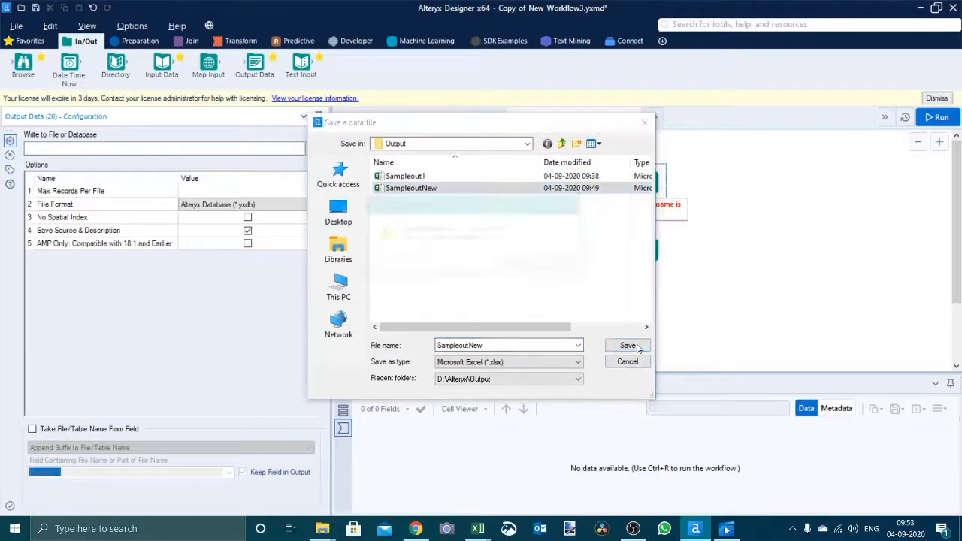
{"action": "left_click", "coordinate": [628, 345]}
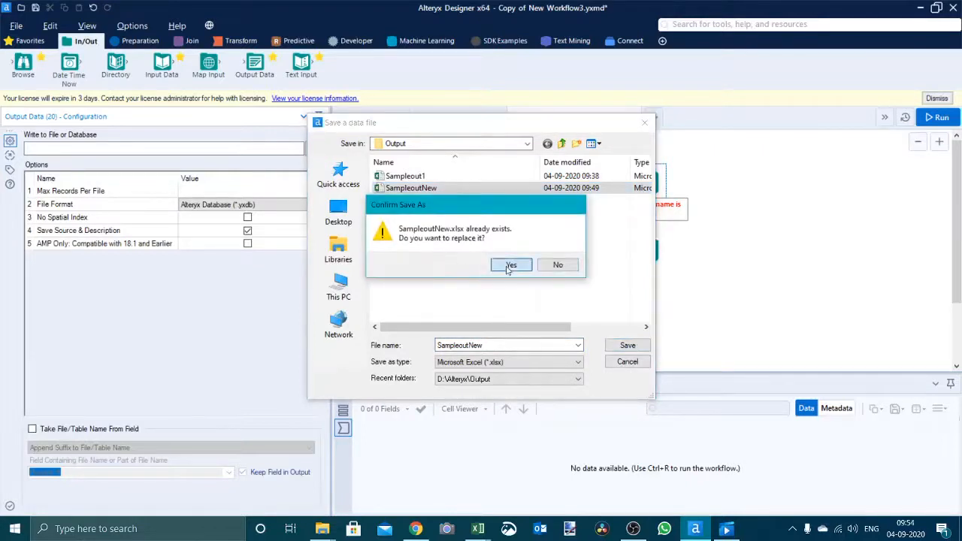
{"action": "left_click", "coordinate": [510, 265]}
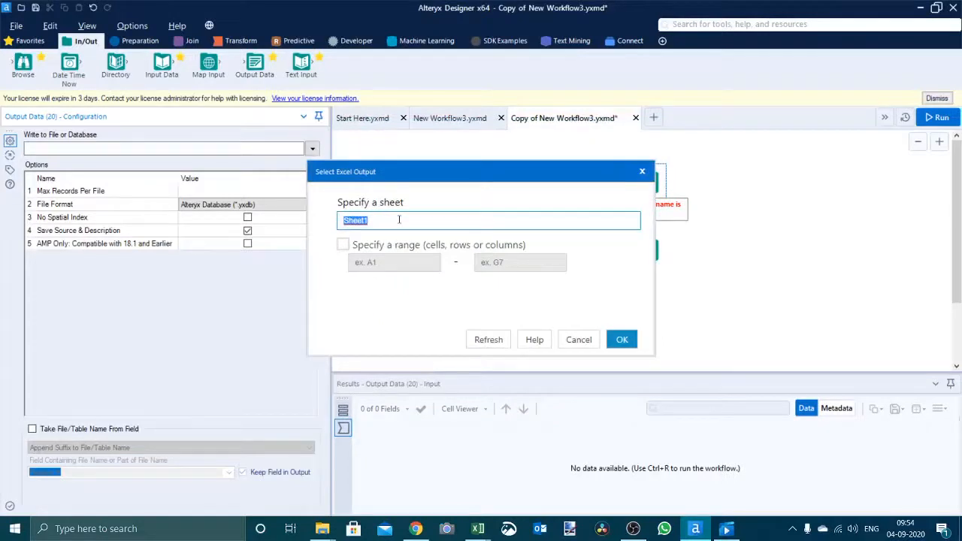
{"action": "type", "text": "USA"}
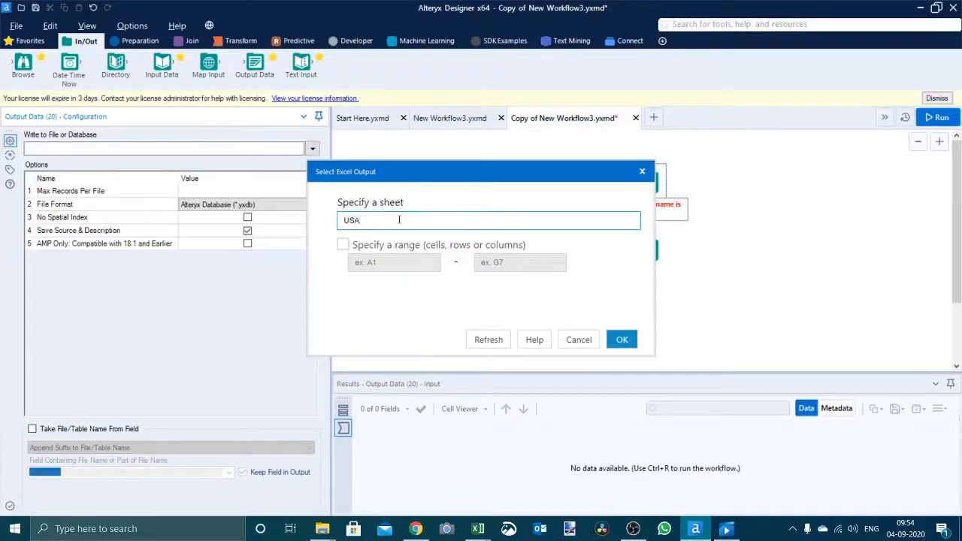
{"action": "left_click", "coordinate": [621, 339]}
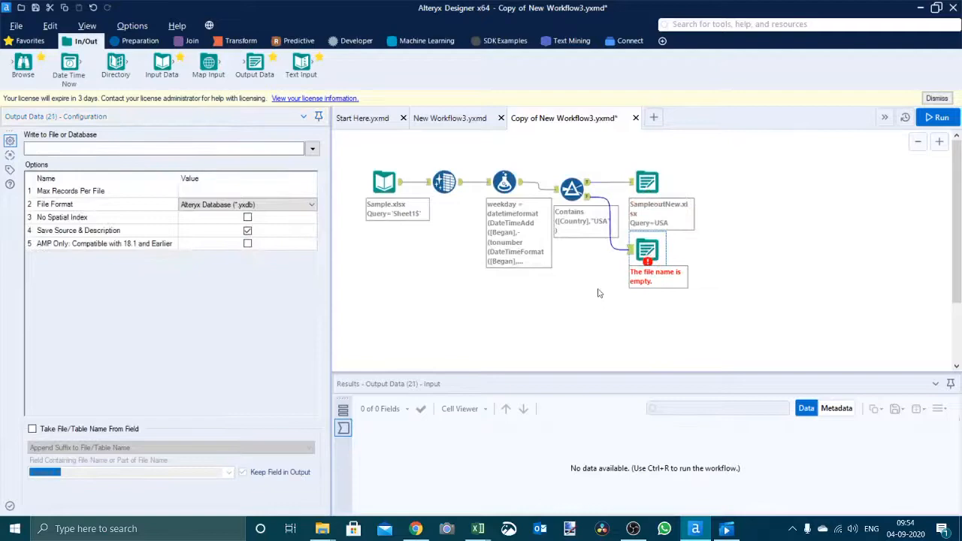
Point the False-branch output to SampleoutNew.xlsx with sheet name 'Others'.
{"action": "left_click", "coordinate": [312, 148]}
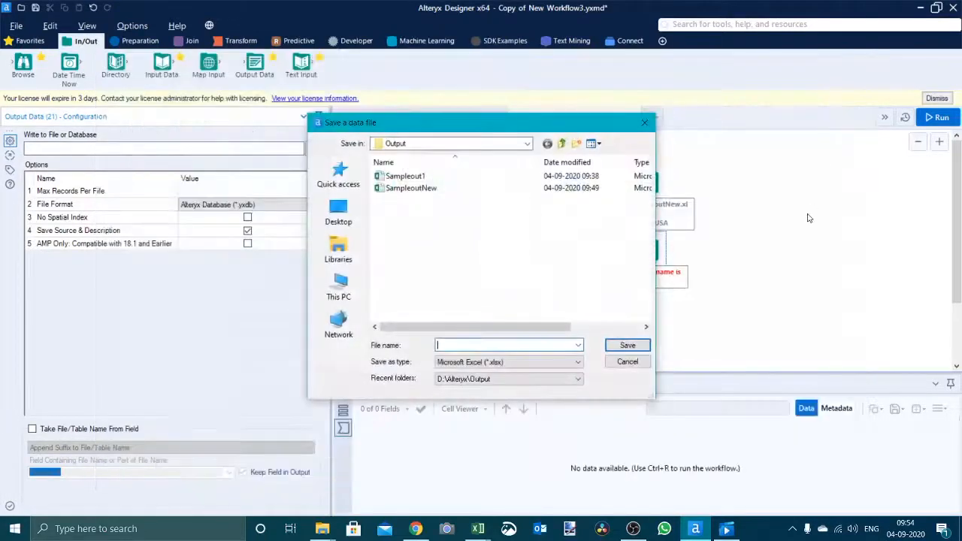
{"action": "left_click", "coordinate": [410, 188]}
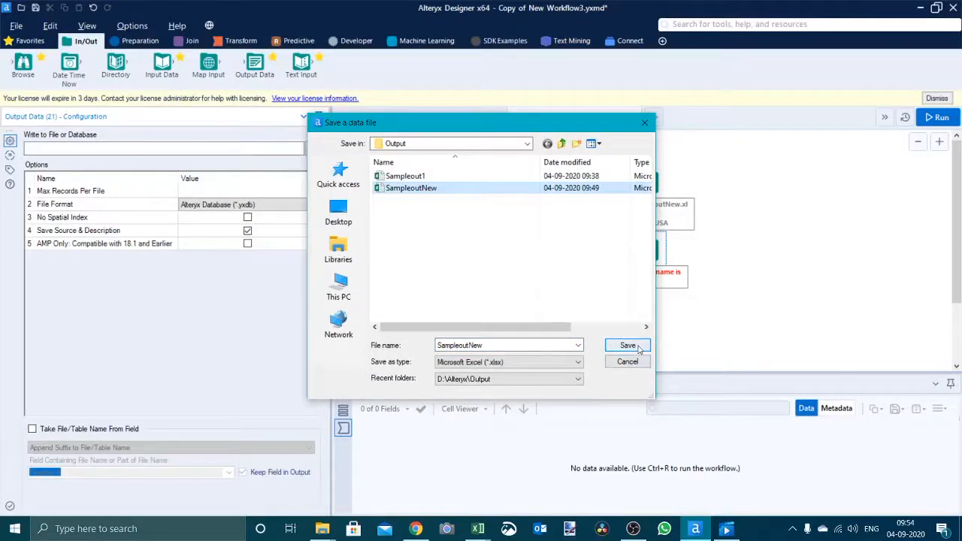
{"action": "left_click", "coordinate": [628, 345]}
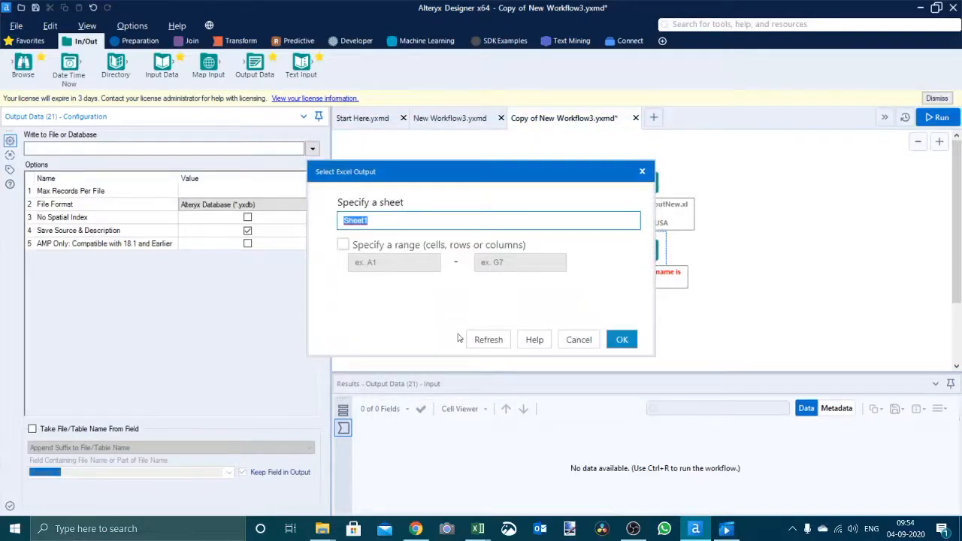
{"action": "type", "text": "oTHE"}
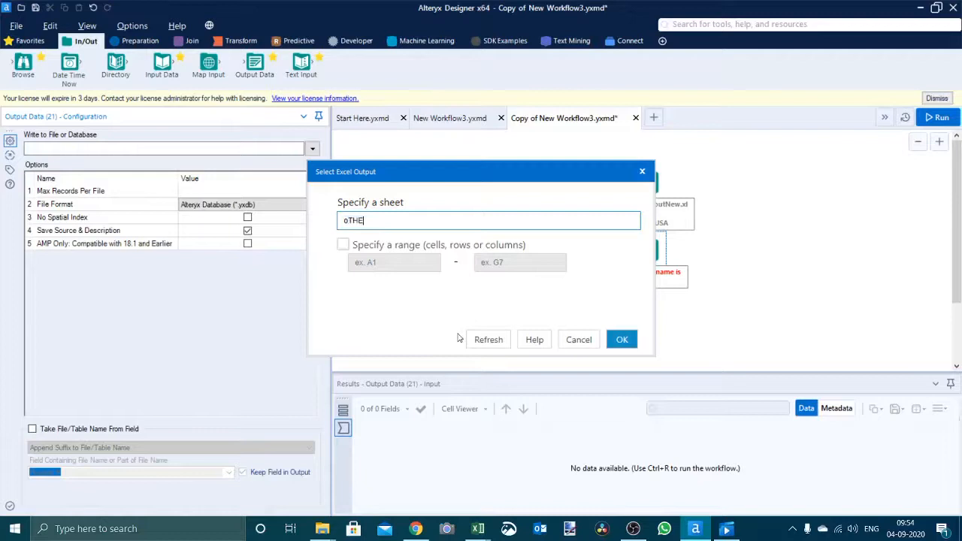
{"action": "key", "text": "Backspace"}
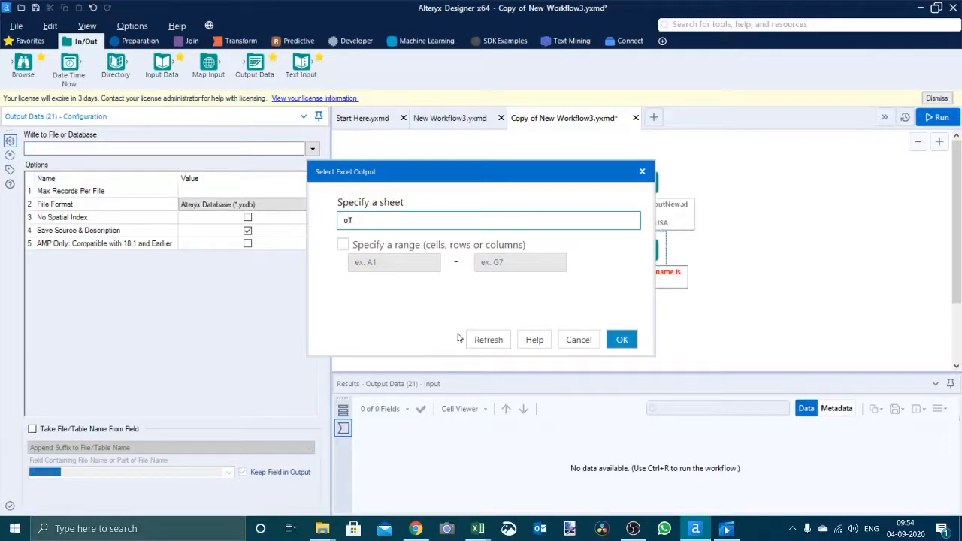
{"action": "key", "text": "Backspace"}
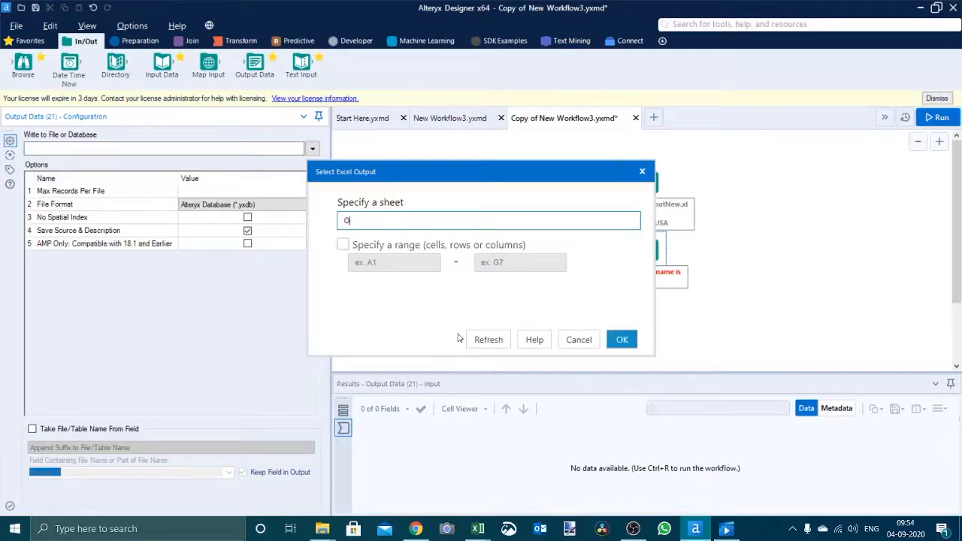
{"action": "type", "text": "thers"}
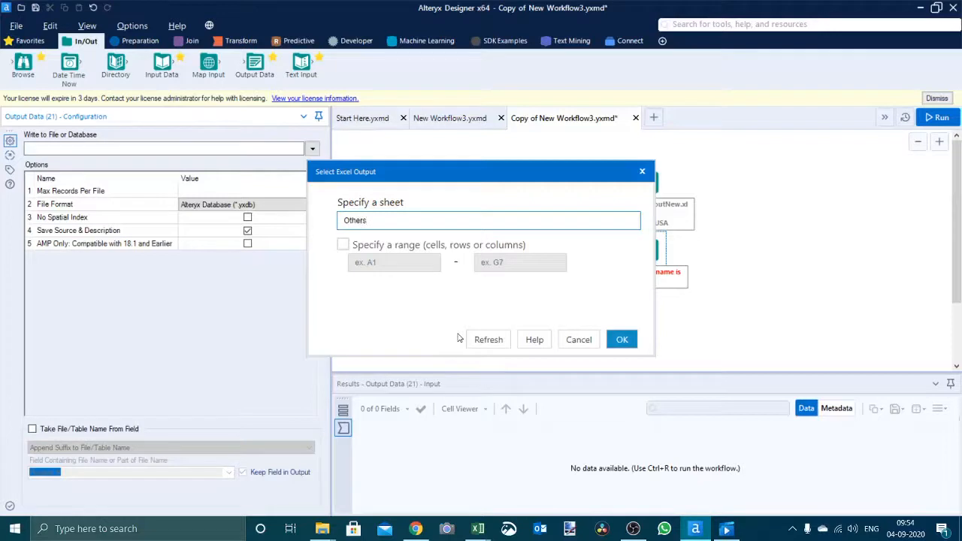
{"action": "left_click", "coordinate": [621, 338]}
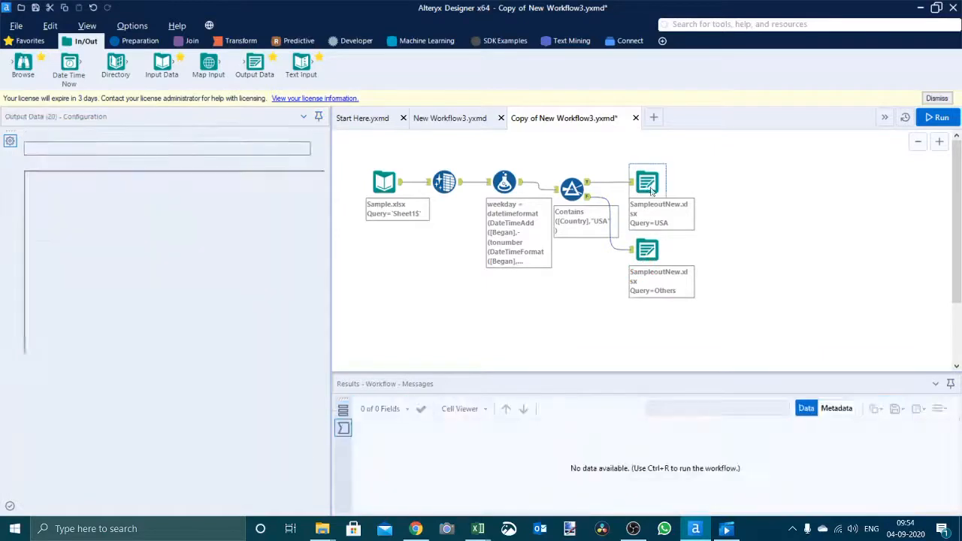
Change the USA and Others outputs from Create New Sheet to Overwrite Sheet or Range.
{"action": "left_click", "coordinate": [647, 183]}
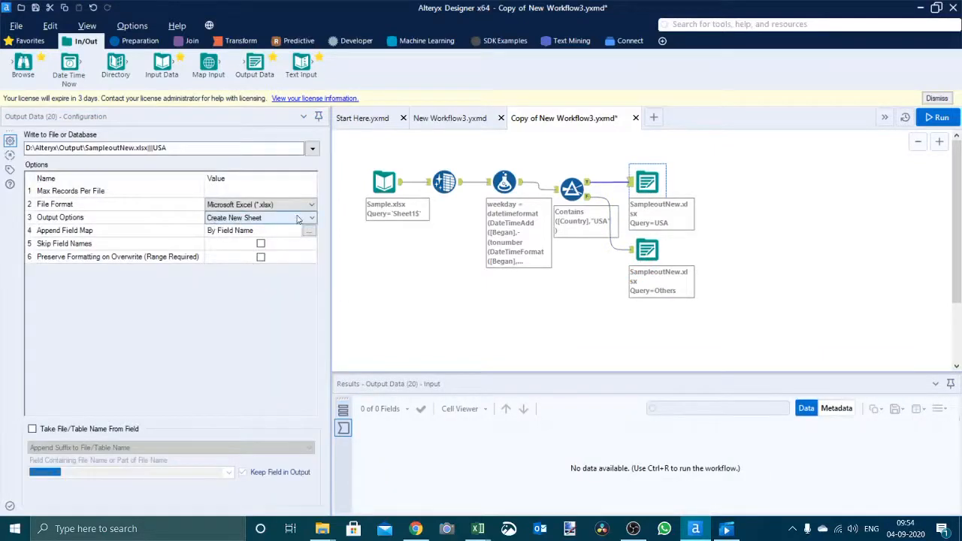
{"action": "left_click", "coordinate": [311, 217]}
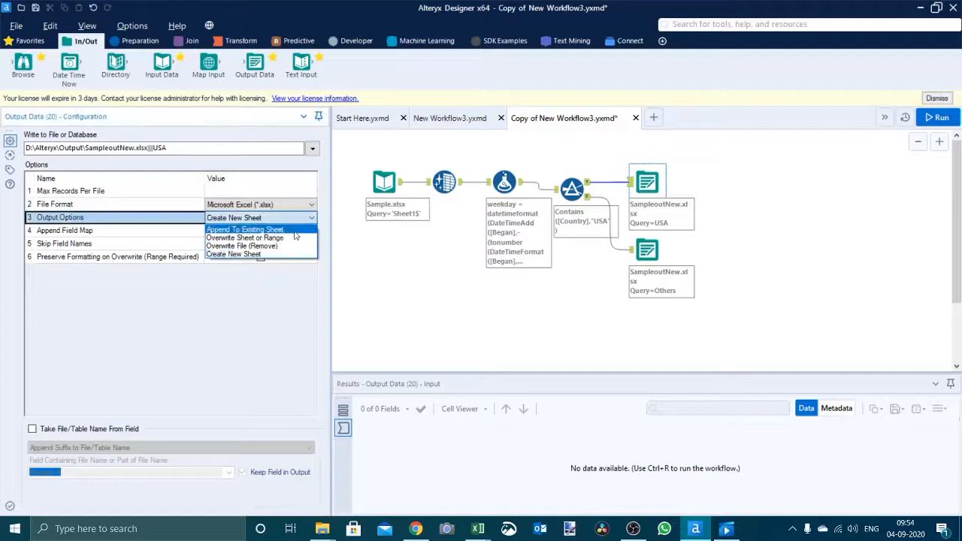
{"action": "left_click", "coordinate": [244, 238]}
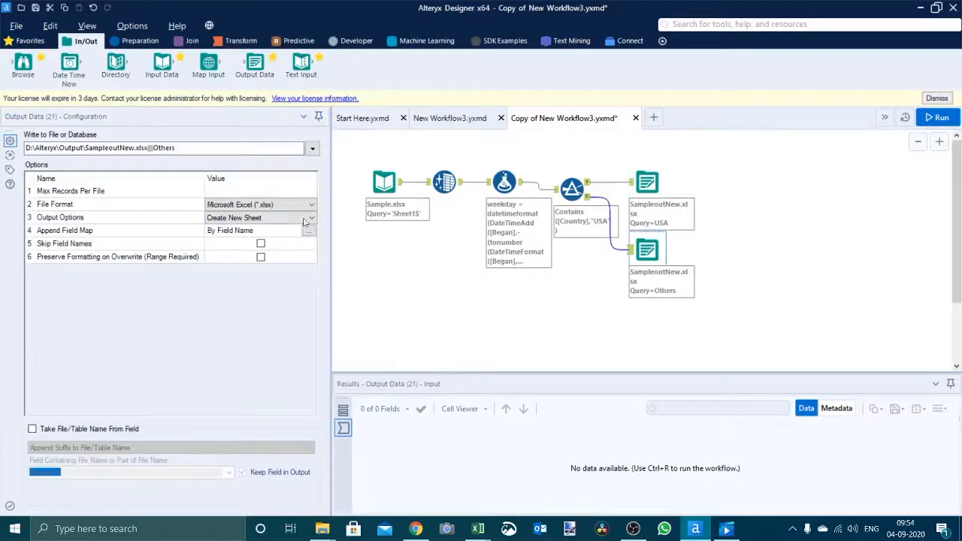
{"action": "left_click", "coordinate": [259, 217]}
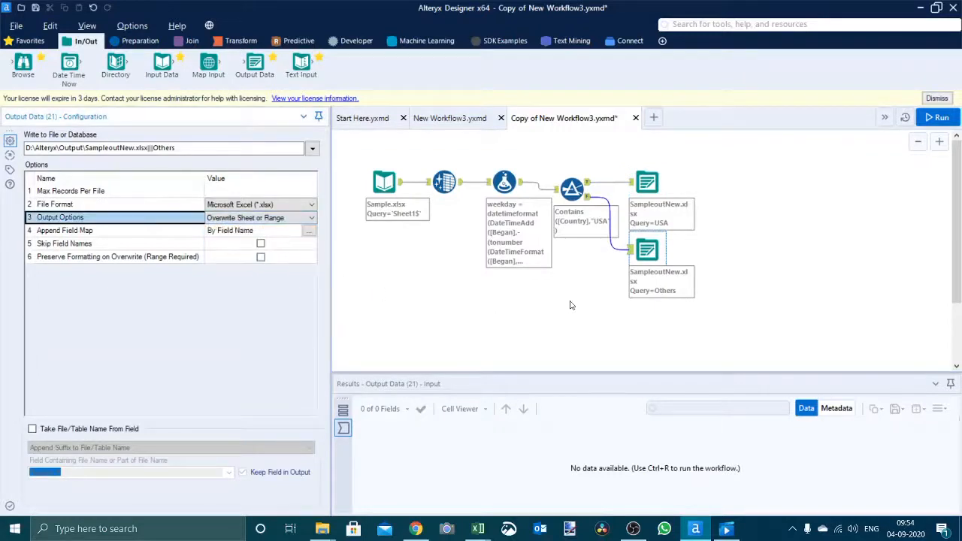
{"action": "left_click", "coordinate": [937, 117]}
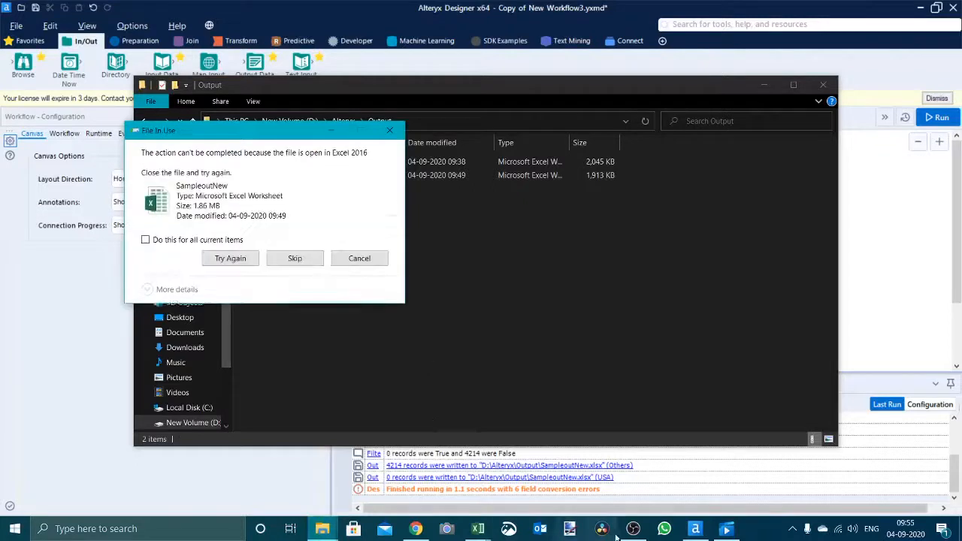
Delete SampleoutNew permanently, after dismissing the File In Use warning.
{"action": "left_click", "coordinate": [229, 257]}
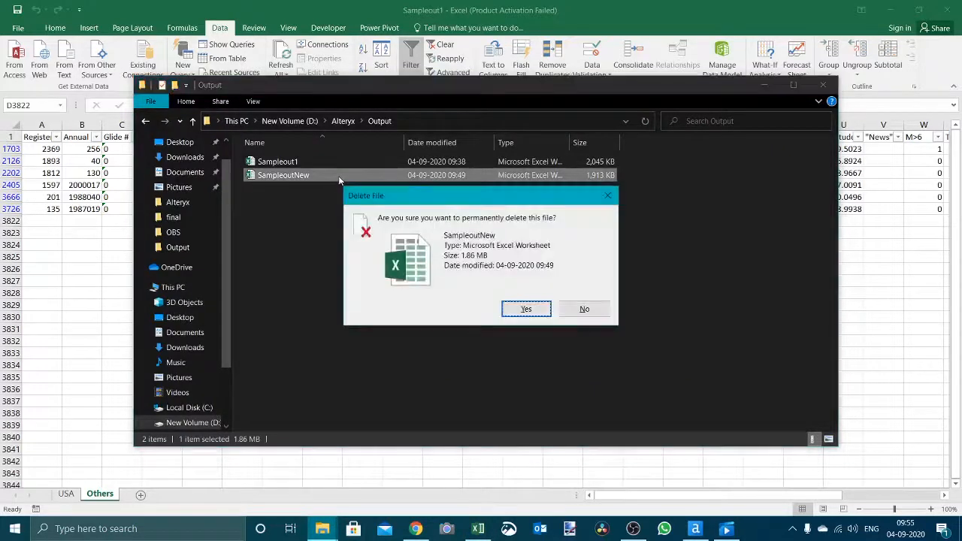
{"action": "left_click", "coordinate": [526, 308]}
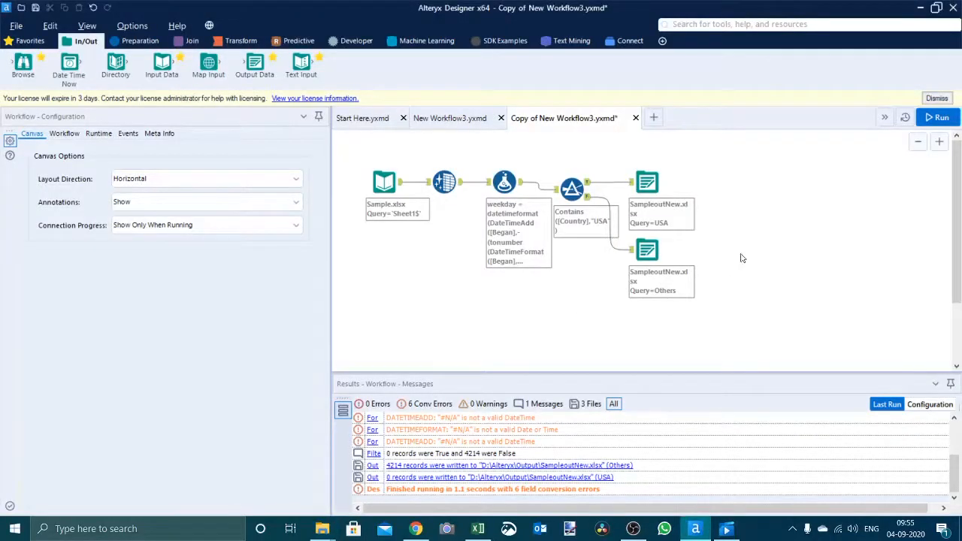
{"action": "mouse_move", "coordinate": [816, 217]}
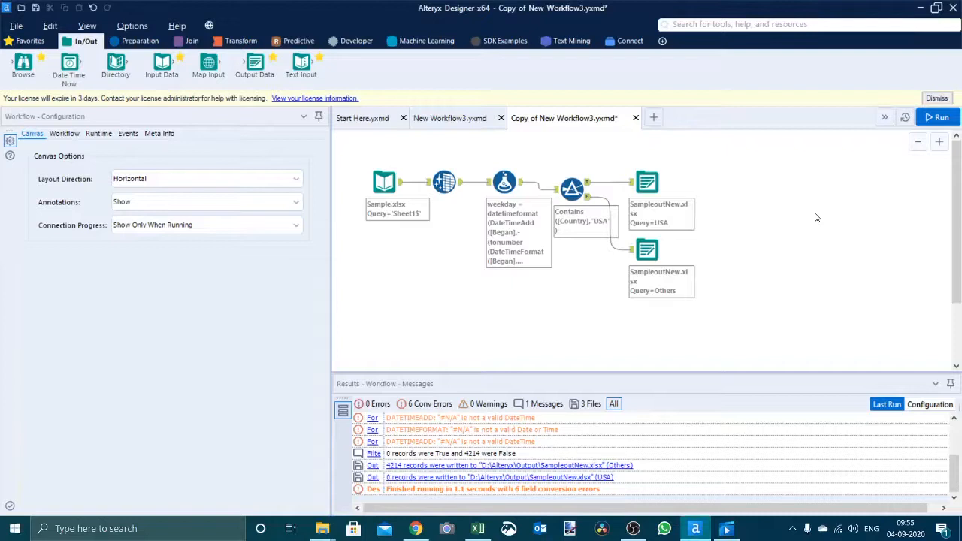
{"action": "mouse_move", "coordinate": [937, 117]}
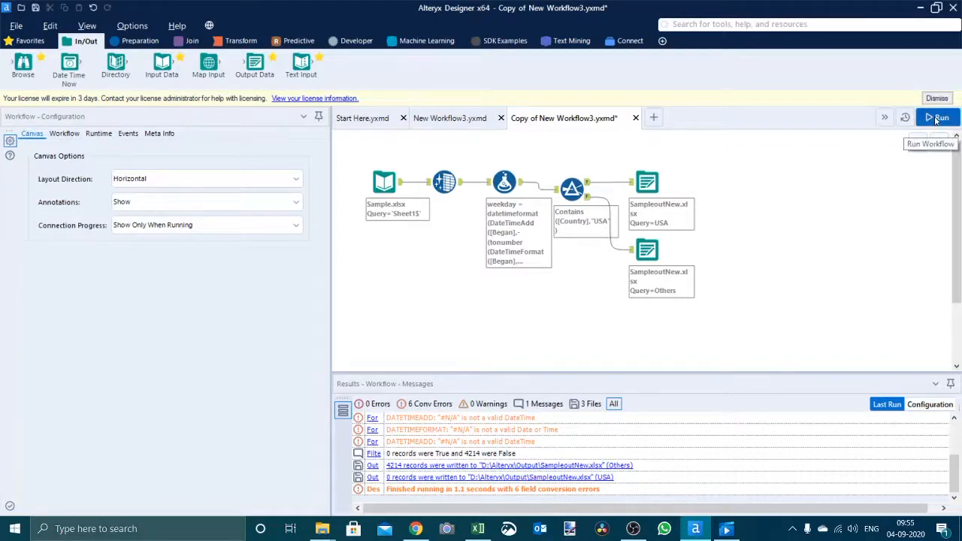
Rerun the workflow and see the USA output fail to open SampleoutNew.xlsx.
{"action": "left_click", "coordinate": [937, 117]}
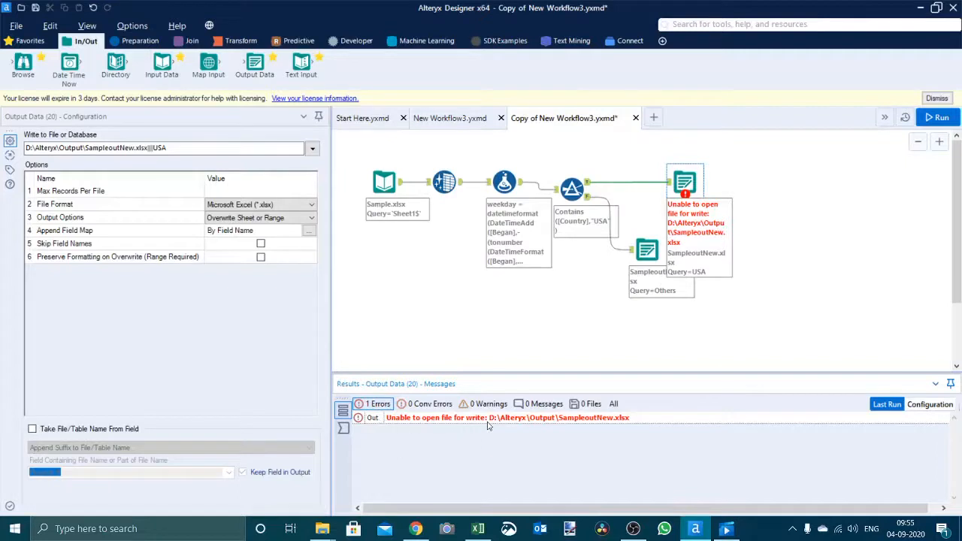
{"action": "mouse_move", "coordinate": [652, 331]}
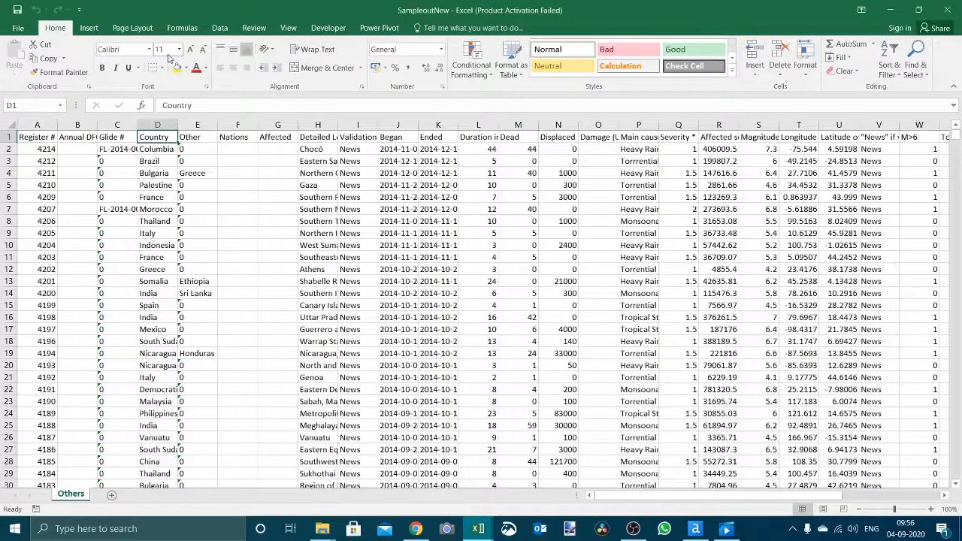
Filter the Country column for 'USA', then close the workbook without saving.
{"action": "left_click", "coordinate": [219, 28]}
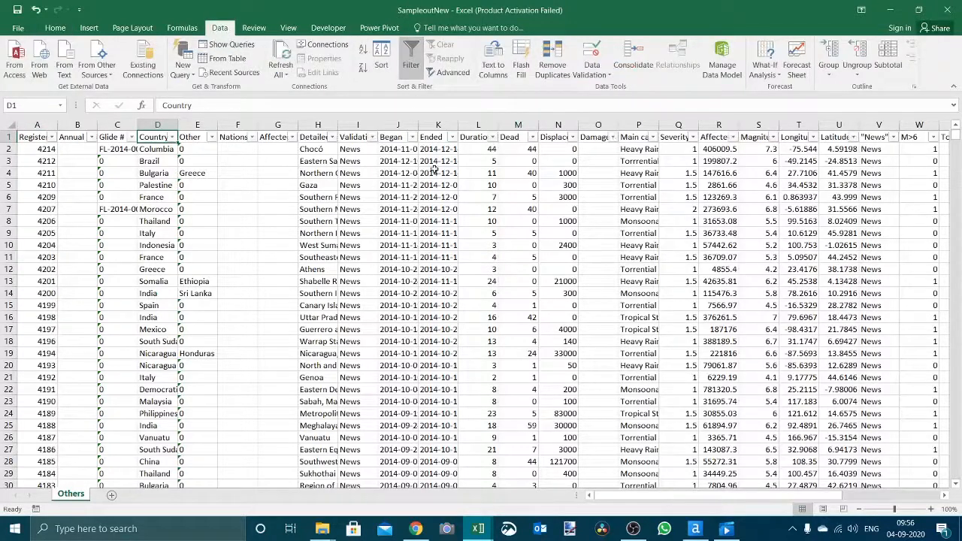
{"action": "left_click", "coordinate": [173, 137]}
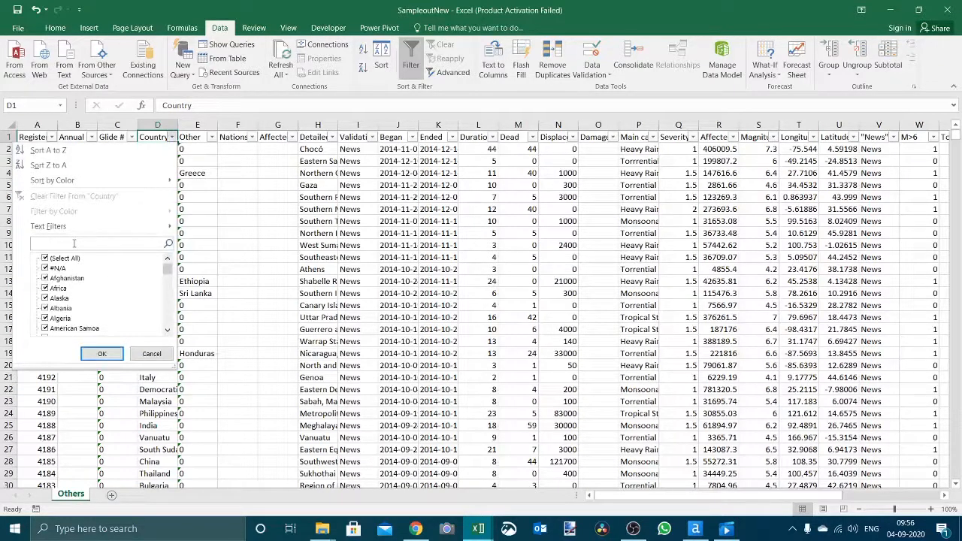
{"action": "type", "text": "USA"}
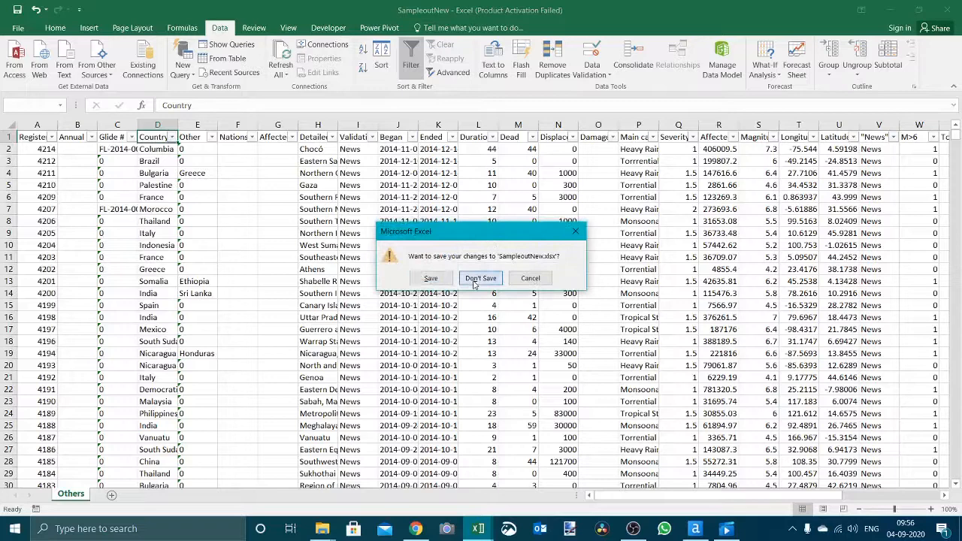
{"action": "left_click", "coordinate": [481, 277]}
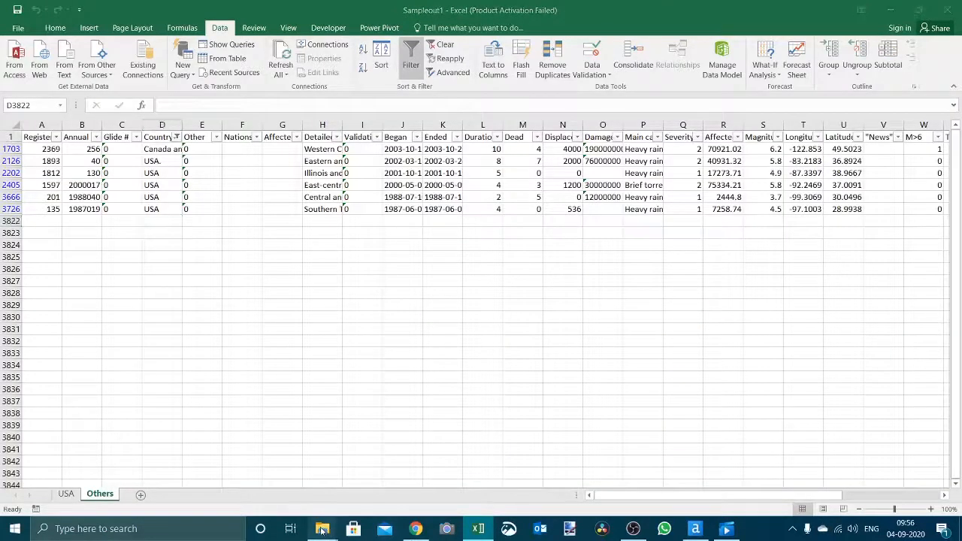
Check SampleoutNew's modified time in the Output folder, then return to Alteryx.
{"action": "left_click", "coordinate": [323, 528]}
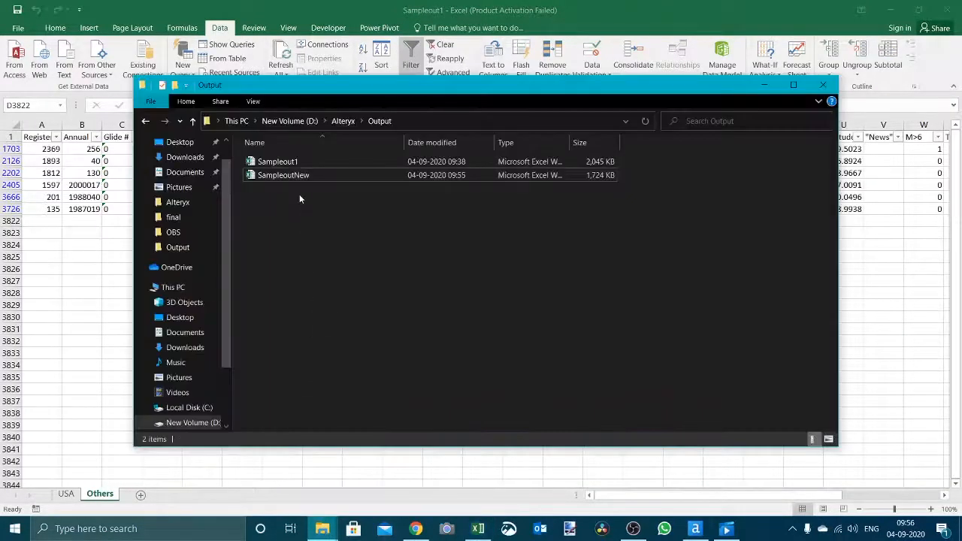
{"action": "left_click", "coordinate": [284, 175]}
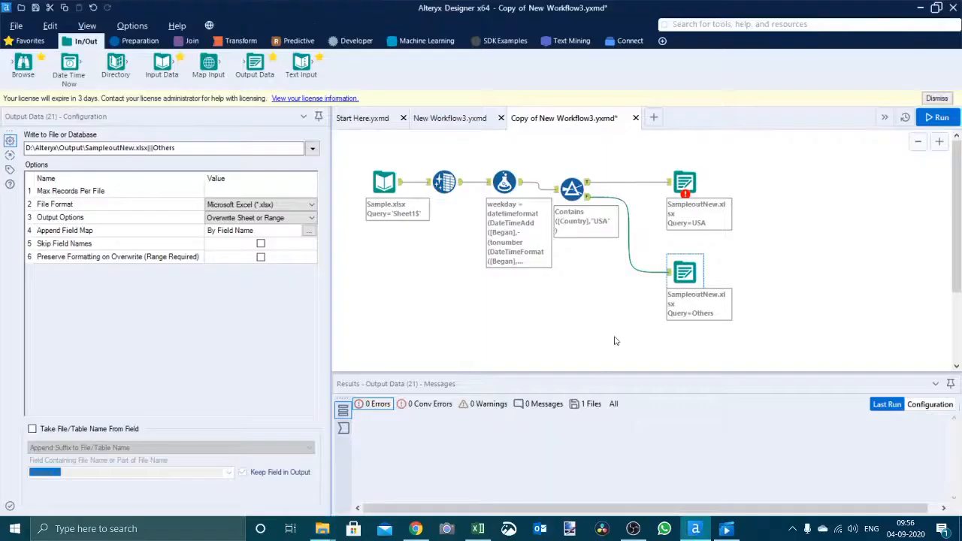
{"action": "mouse_move", "coordinate": [625, 286]}
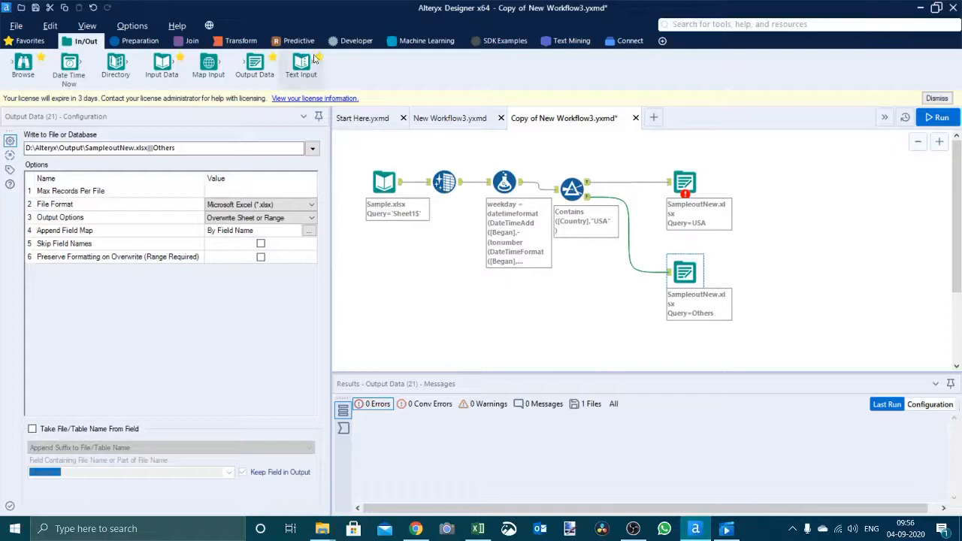
Insert a Block Until Done on the Filter True connection feeding the USA output.
{"action": "left_click", "coordinate": [356, 41]}
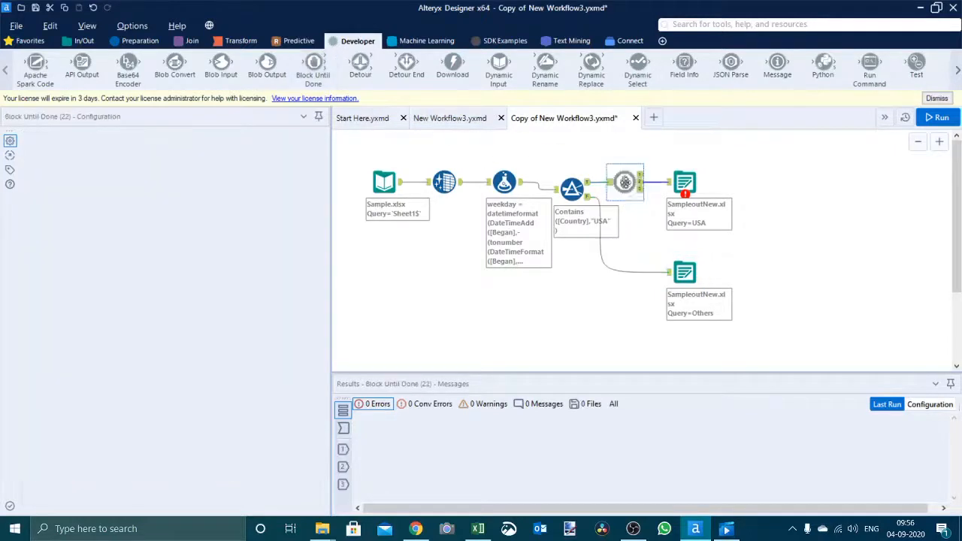
{"action": "left_click", "coordinate": [625, 182]}
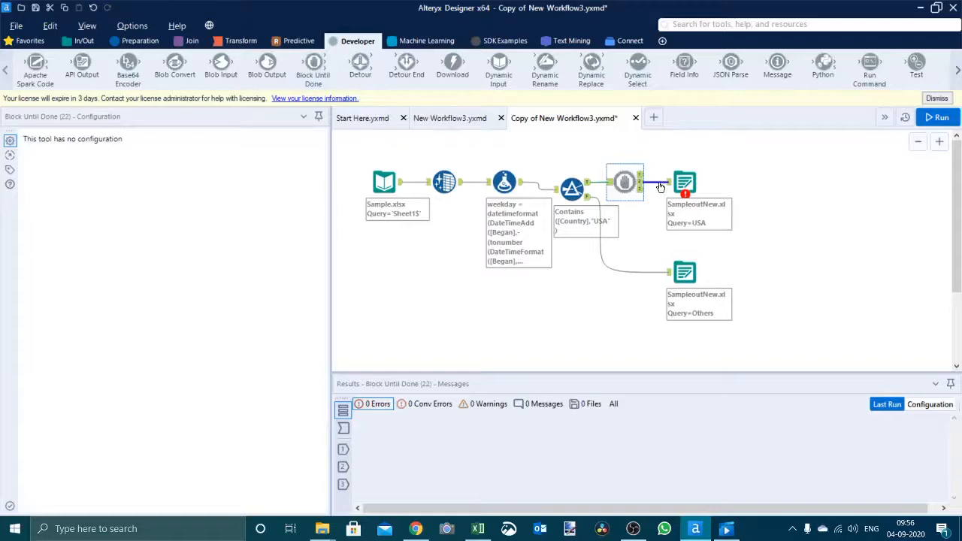
{"action": "right_click", "coordinate": [659, 186]}
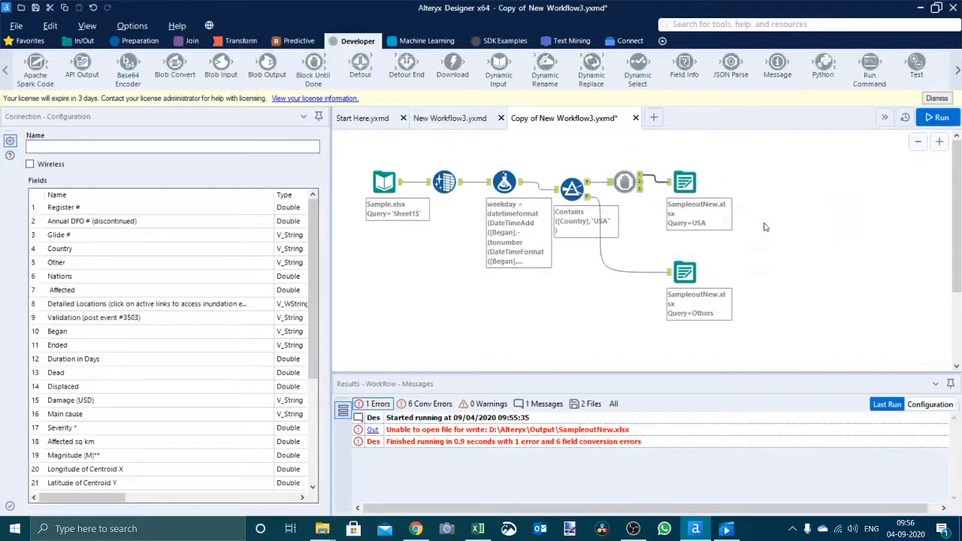
{"action": "mouse_move", "coordinate": [645, 216]}
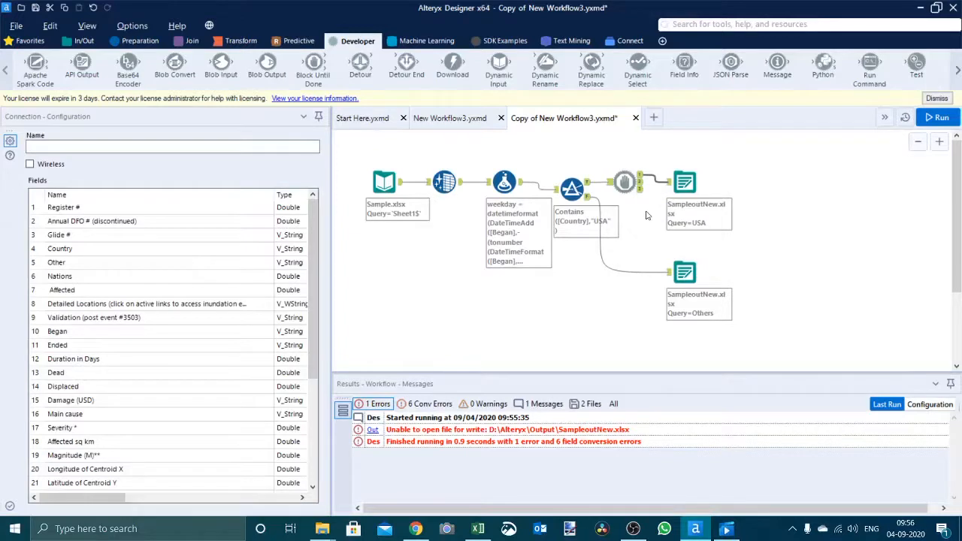
{"action": "mouse_move", "coordinate": [625, 182]}
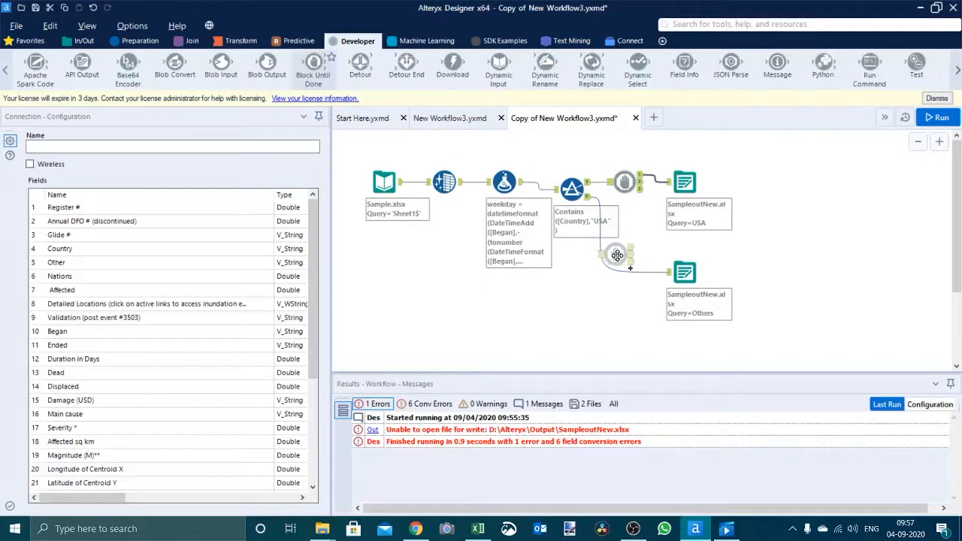
Add a second Block Until Done on the Others branch and run the workflow.
{"action": "left_click", "coordinate": [616, 255]}
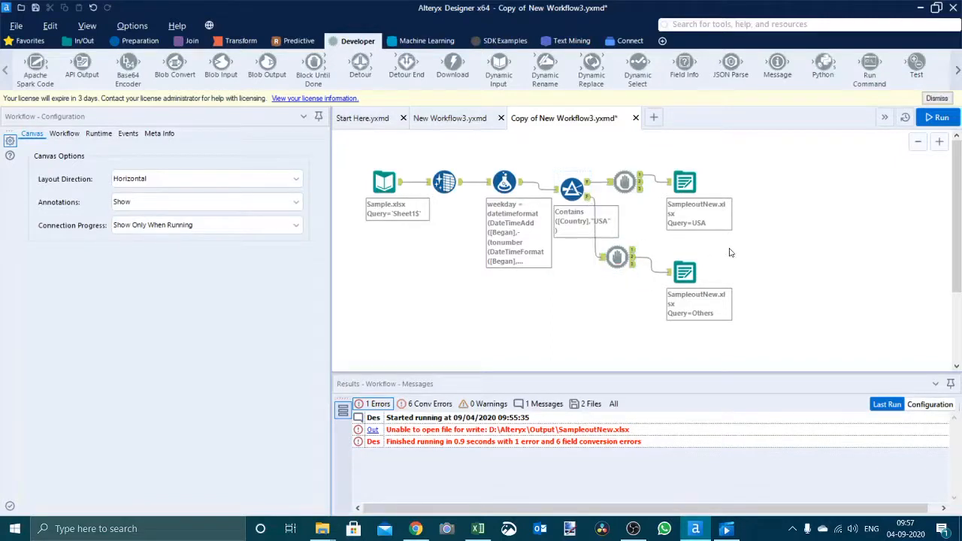
{"action": "mouse_move", "coordinate": [744, 250]}
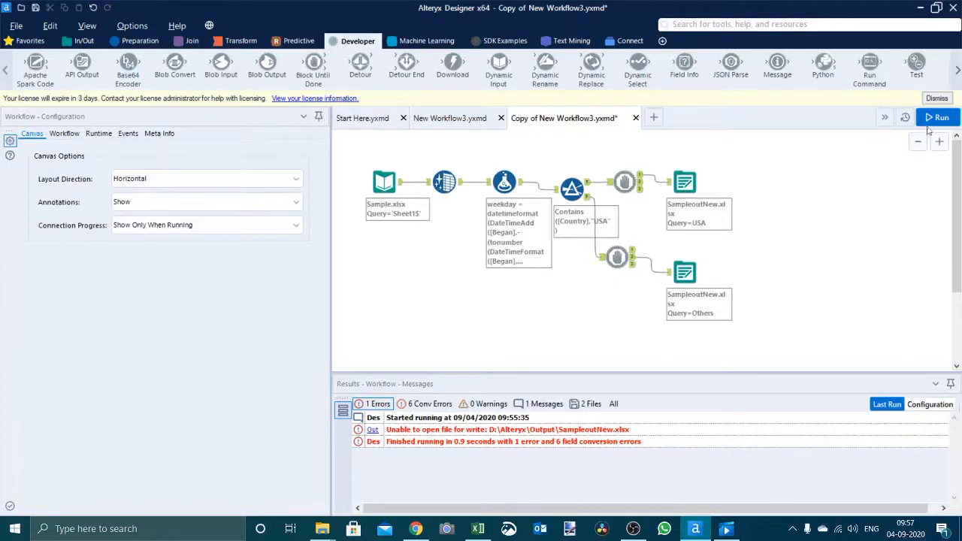
{"action": "left_click", "coordinate": [938, 117]}
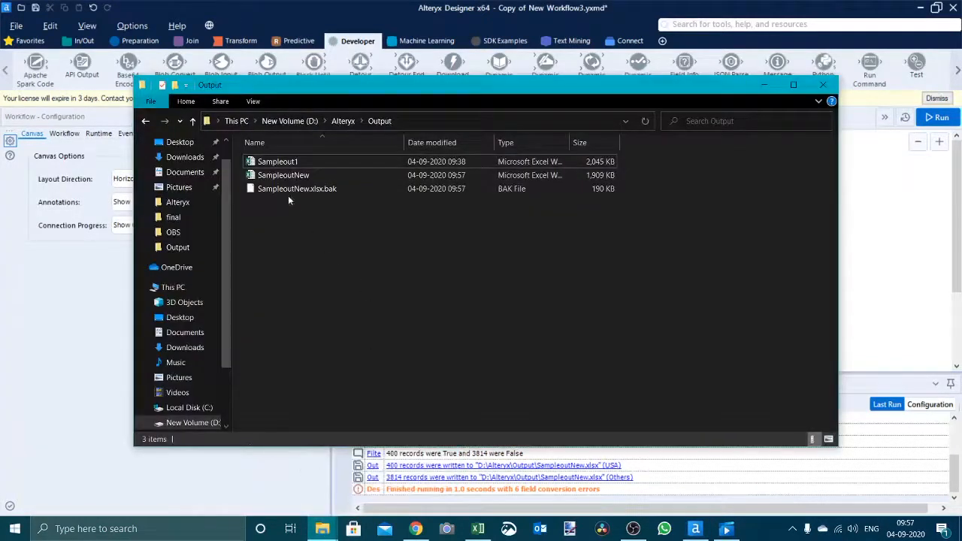
Open SampleoutNew and filter the Others sheet to confirm USA is absent from Country.
{"action": "double_click", "coordinate": [283, 174]}
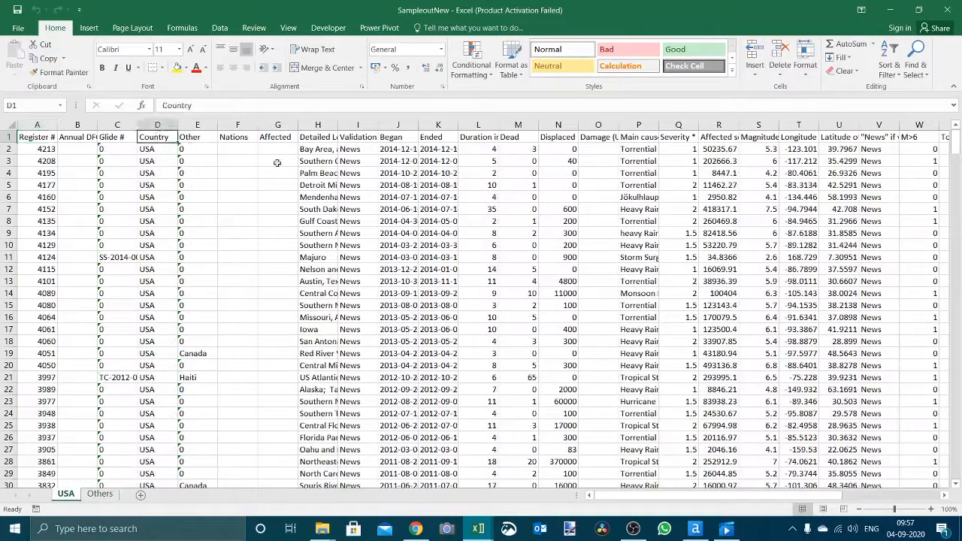
{"action": "left_click", "coordinate": [219, 28]}
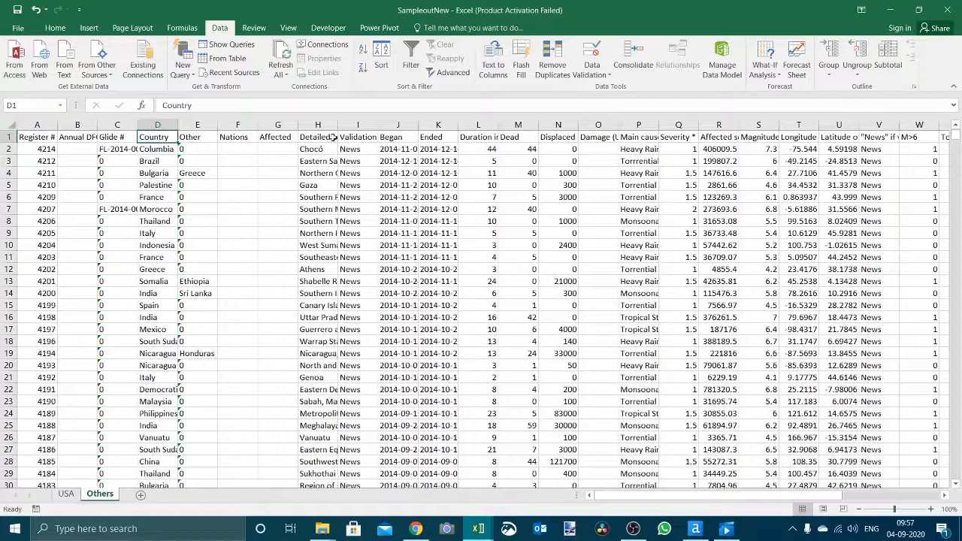
{"action": "left_click", "coordinate": [410, 58]}
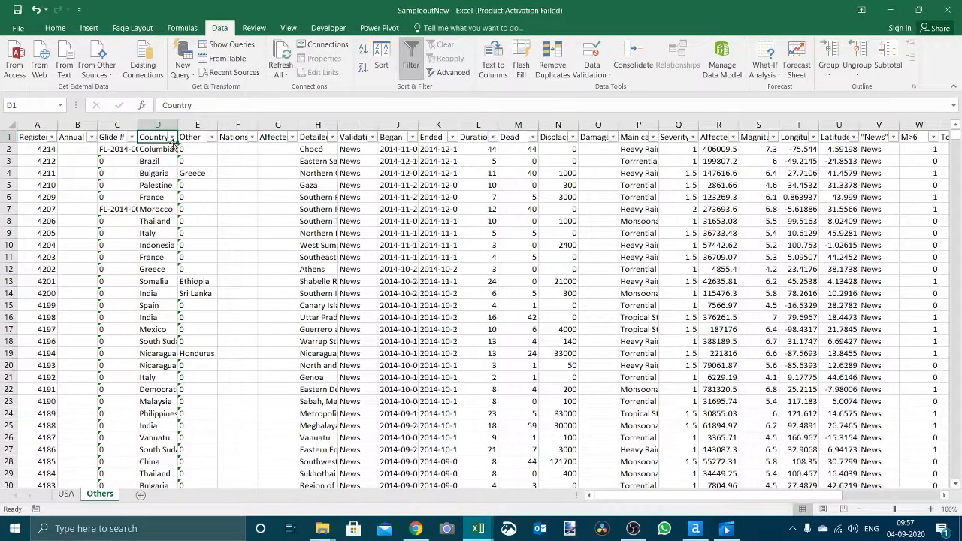
{"action": "left_click", "coordinate": [170, 137]}
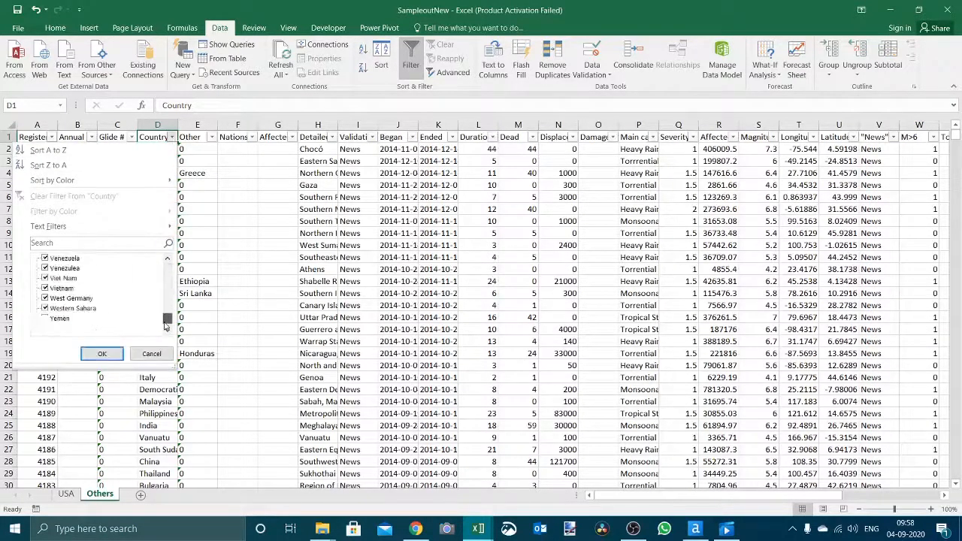
{"action": "left_click", "coordinate": [102, 354]}
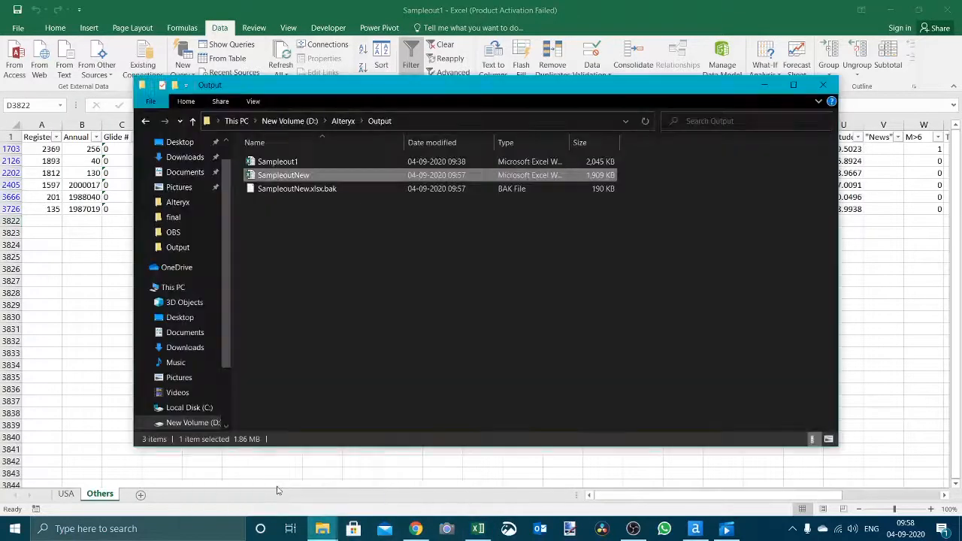
Delete SampleoutNew.xlsx and SampleoutNew.xlsx.bak, then return to Alteryx.
{"action": "left_click", "coordinate": [296, 189]}
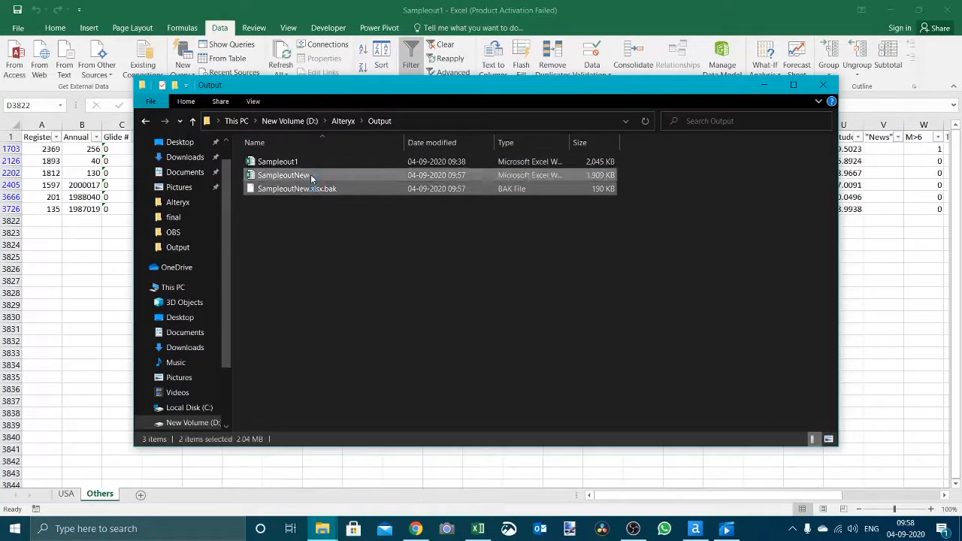
{"action": "key", "text": "Delete"}
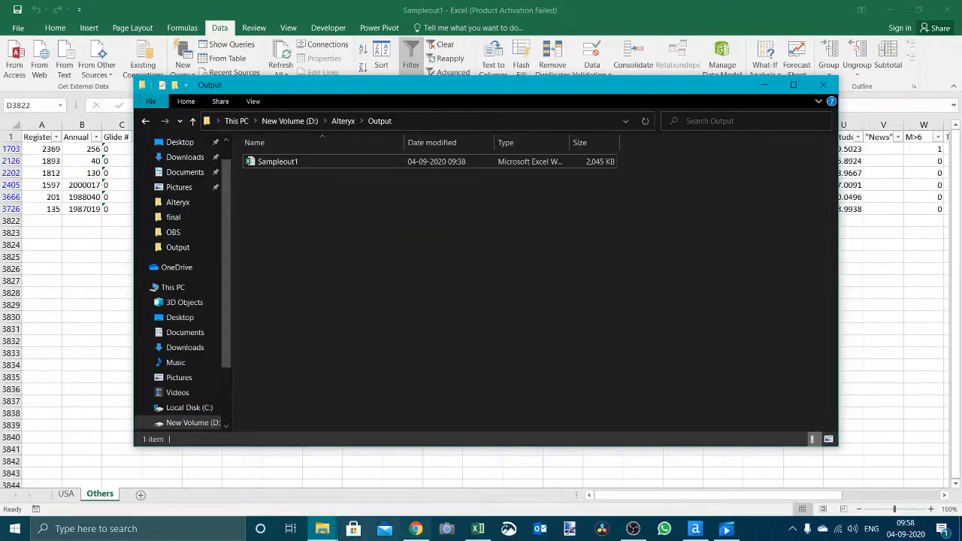
{"action": "left_click", "coordinate": [696, 529]}
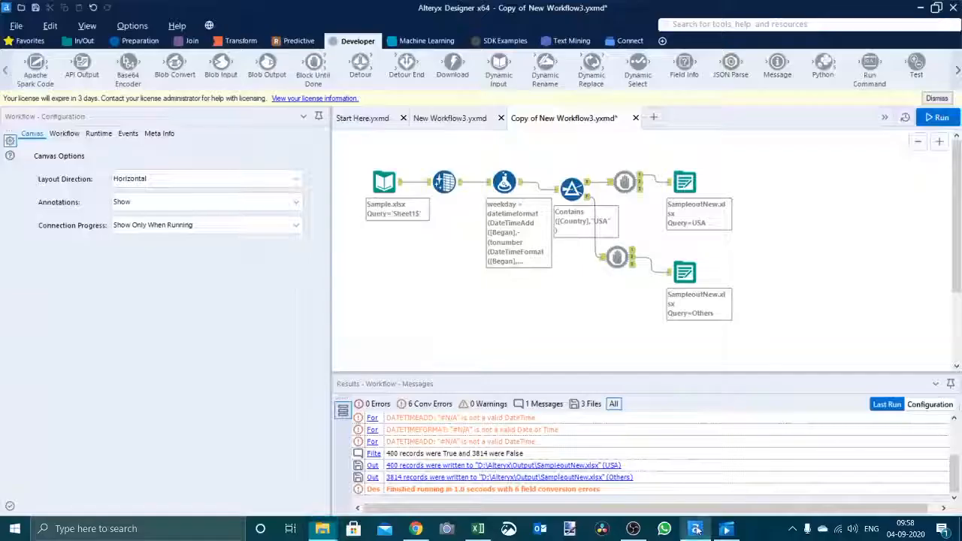
{"action": "mouse_move", "coordinate": [626, 182]}
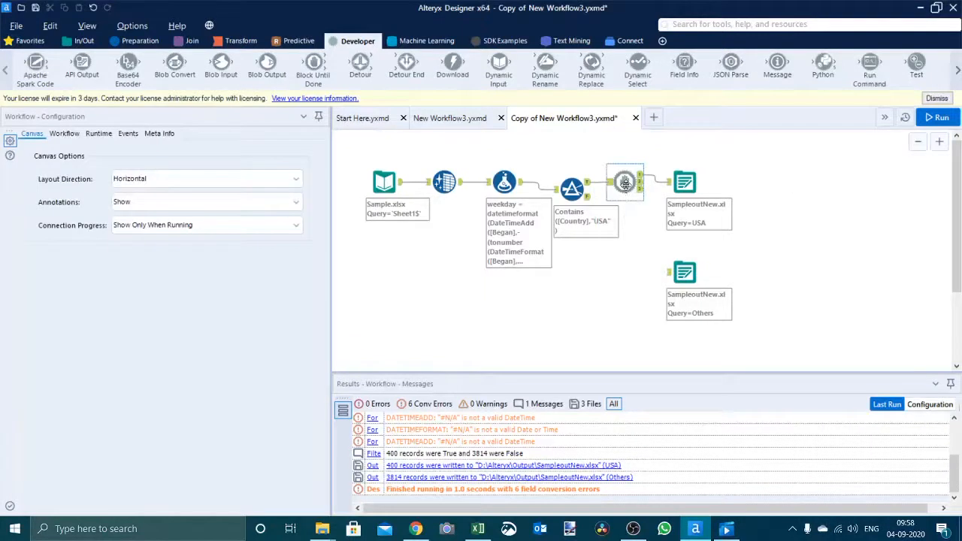
Place one Block Until Done between Formula and Filter, feeding the Filter from output 1.
{"action": "right_click", "coordinate": [623, 182]}
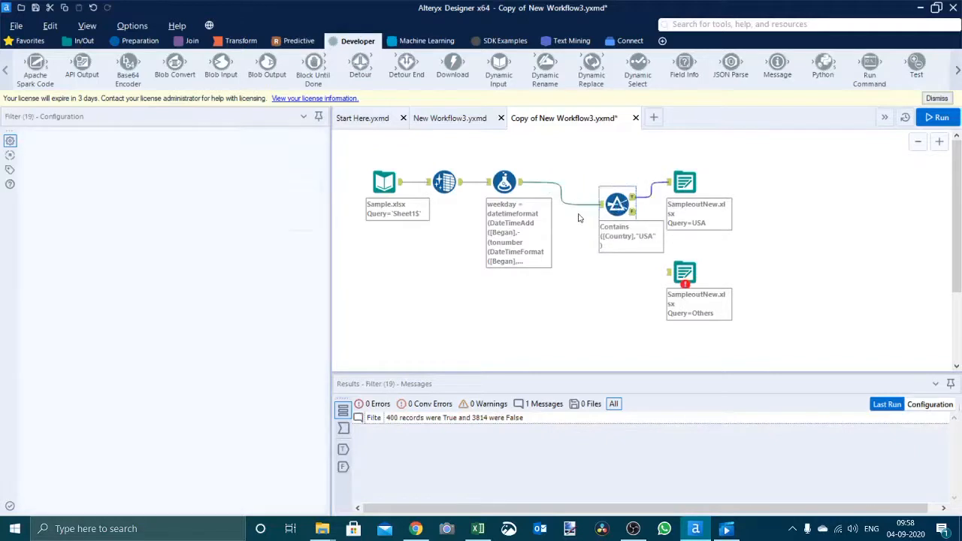
{"action": "left_click", "coordinate": [391, 180]}
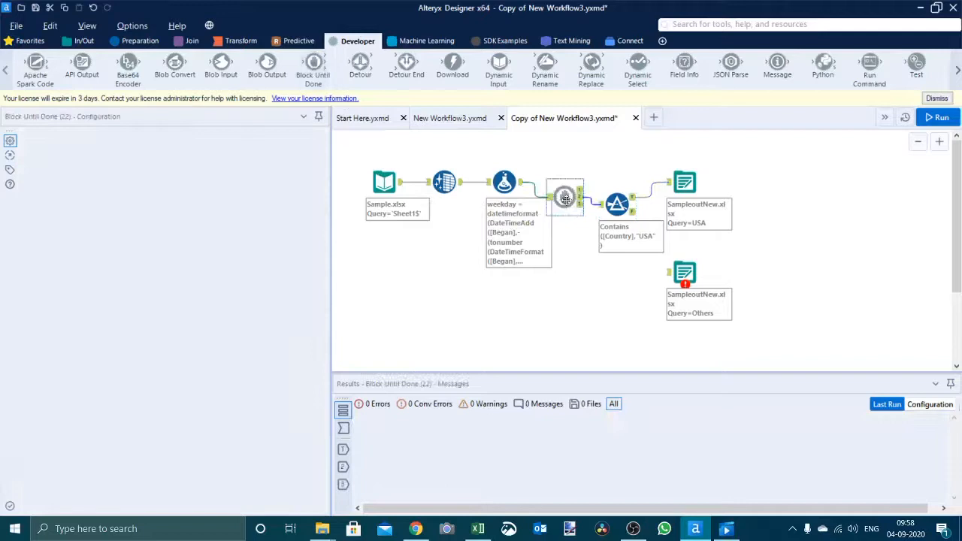
{"action": "left_click", "coordinate": [565, 195]}
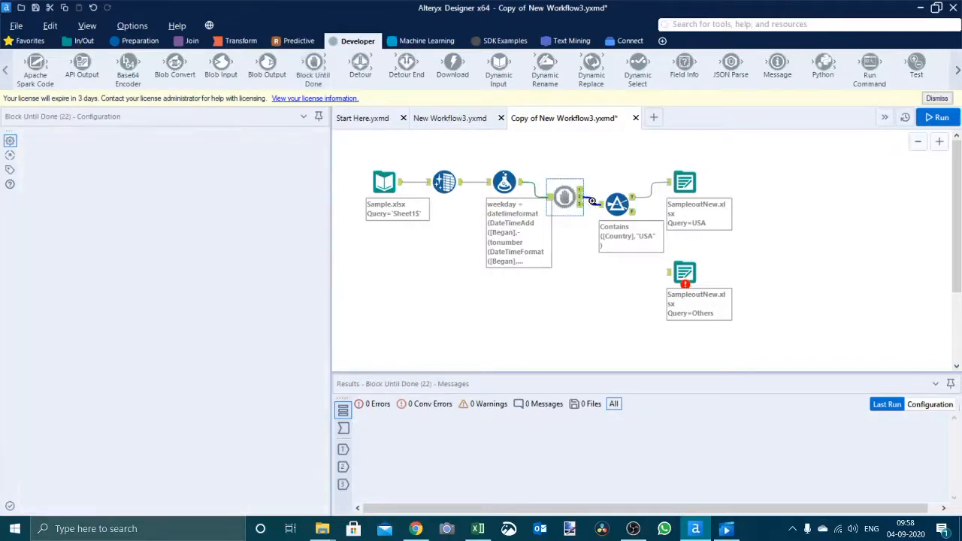
{"action": "right_click", "coordinate": [593, 201]}
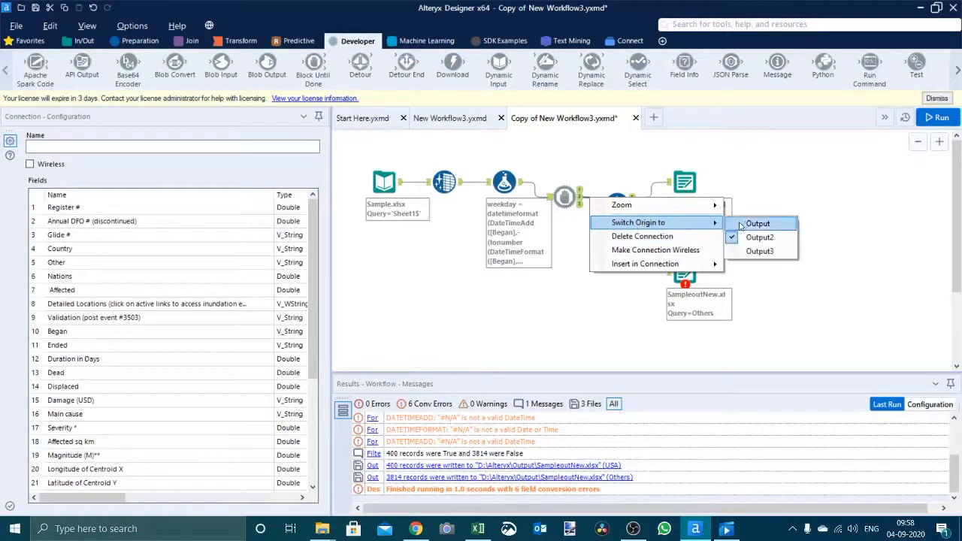
{"action": "left_click", "coordinate": [758, 223]}
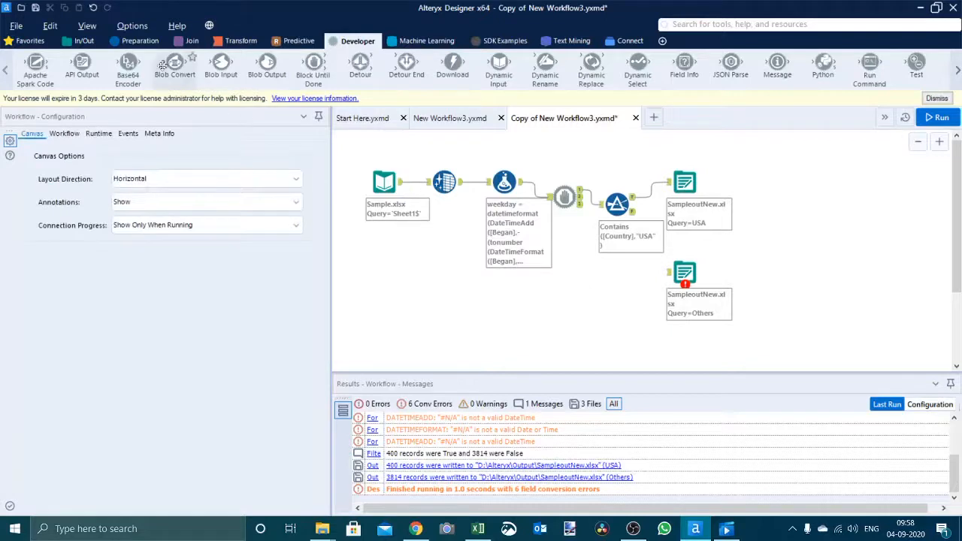
Add a Filter on Block Until Done output 2 keeping Country does not contain USA.
{"action": "left_click", "coordinate": [141, 41]}
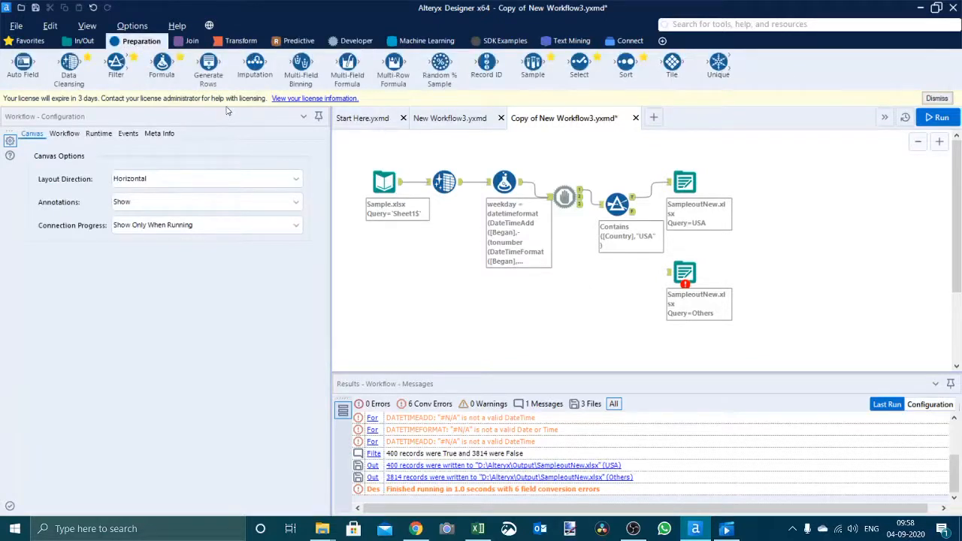
{"action": "mouse_move", "coordinate": [396, 101]}
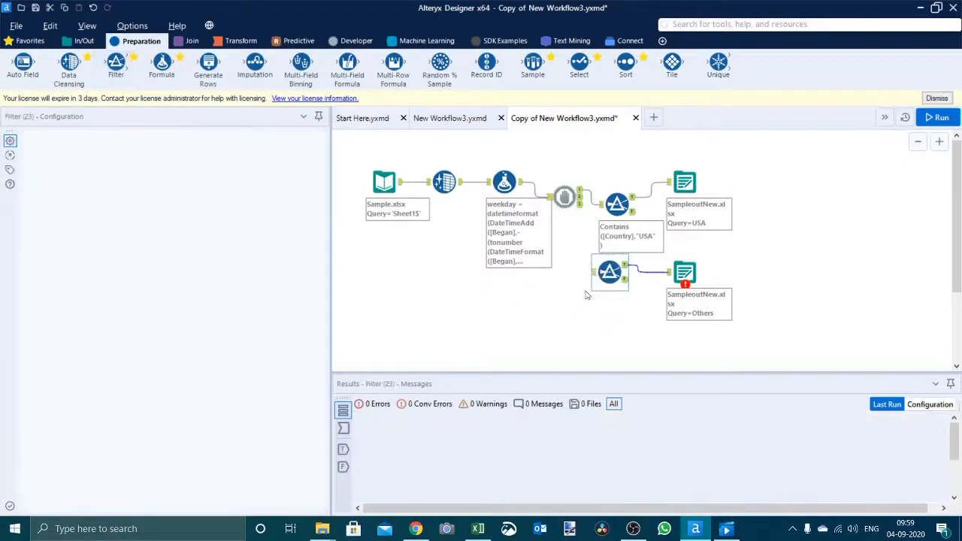
{"action": "left_click", "coordinate": [564, 197]}
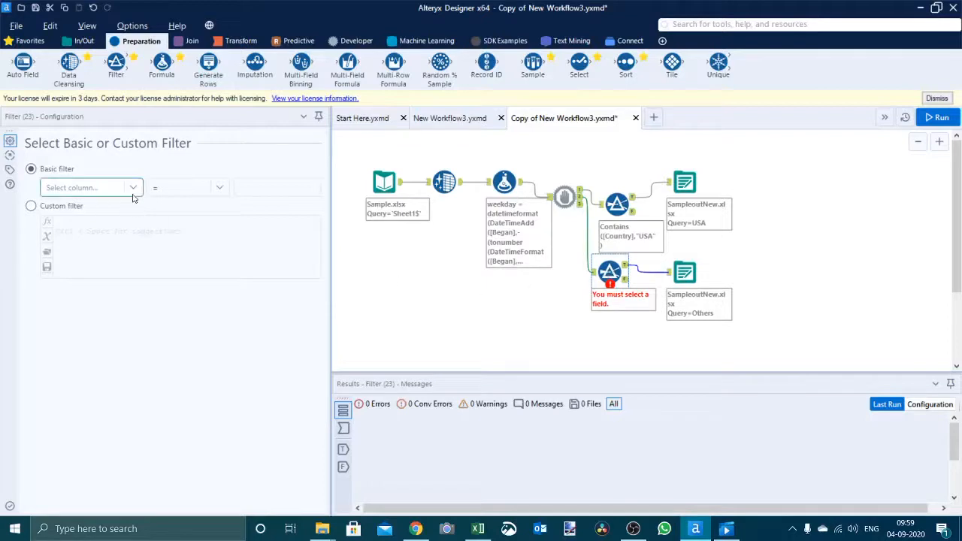
{"action": "left_click", "coordinate": [89, 187]}
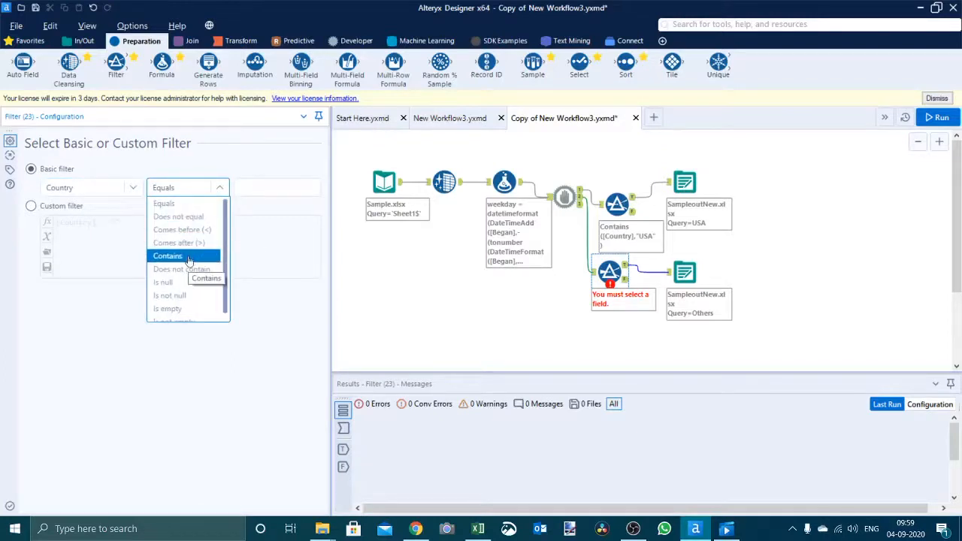
{"action": "left_click", "coordinate": [181, 269]}
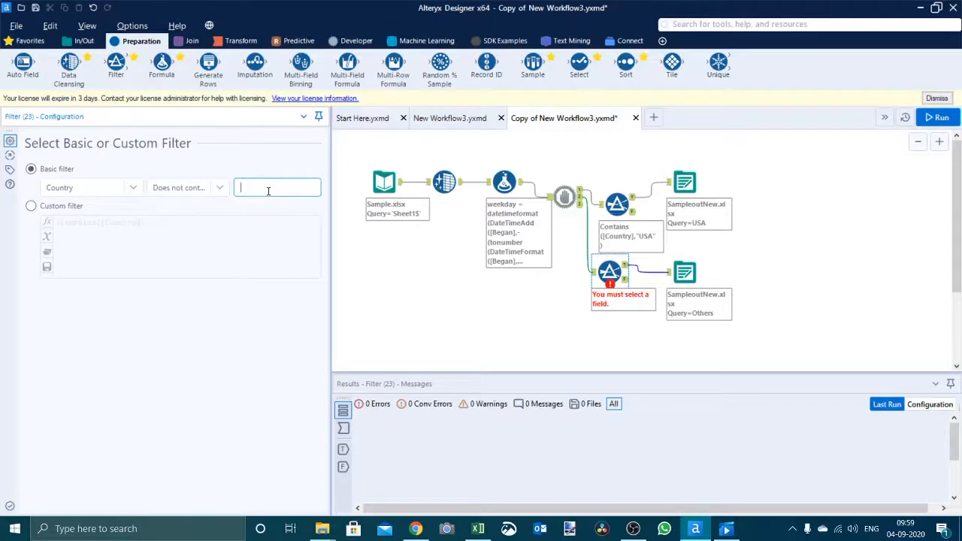
{"action": "type", "text": "USA"}
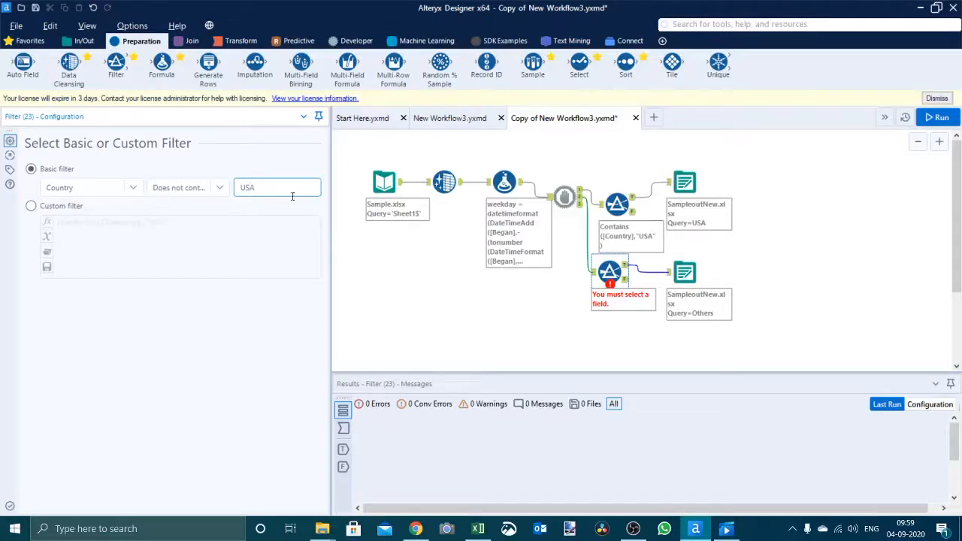
{"action": "left_click", "coordinate": [937, 117]}
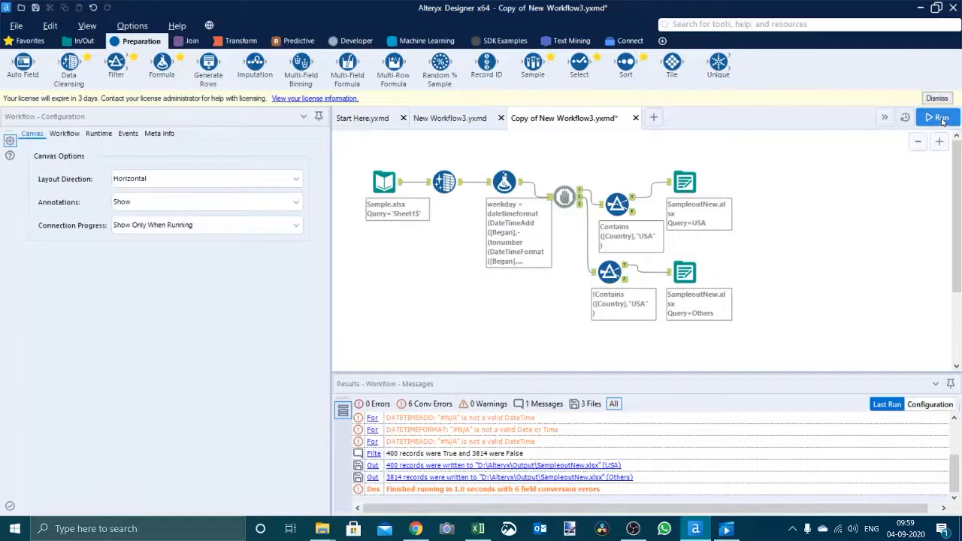
Rerun the workflow and open the regenerated SampleoutNew workbook from the Output folder.
{"action": "left_click", "coordinate": [937, 117]}
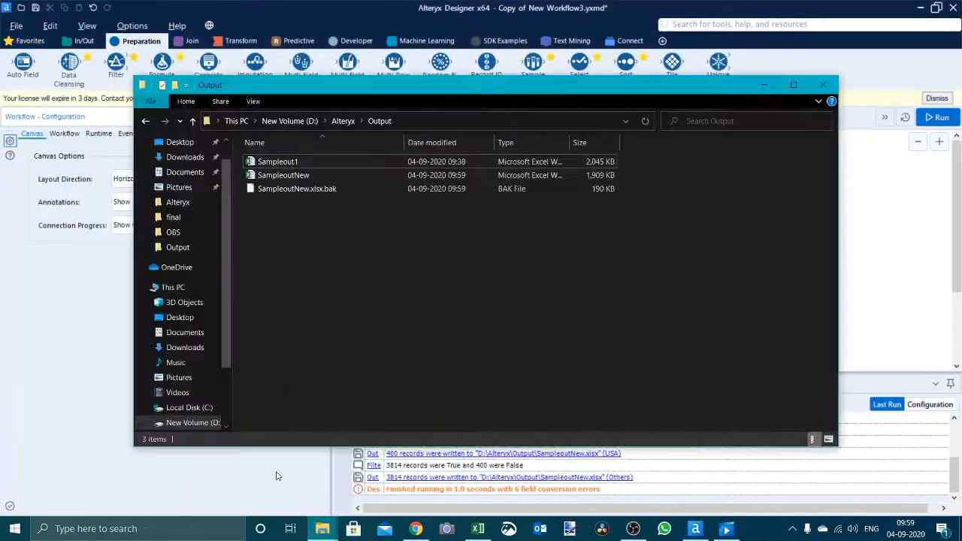
{"action": "left_click", "coordinate": [283, 175]}
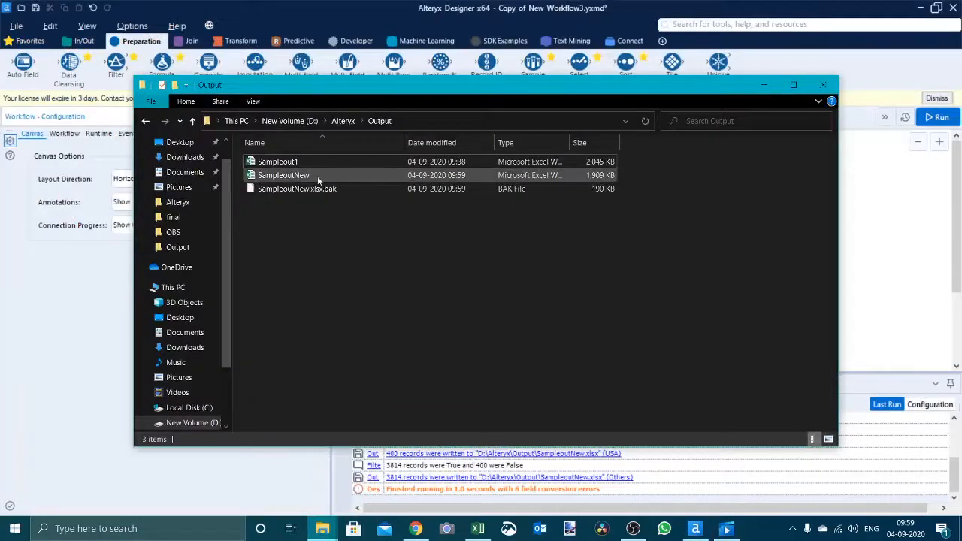
{"action": "double_click", "coordinate": [283, 175]}
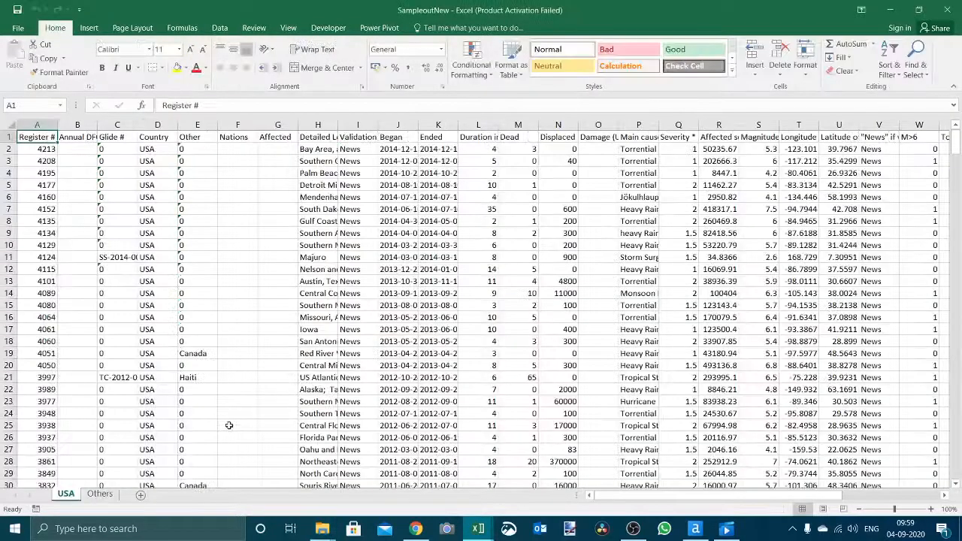
Turn on filters for the Others sheet and search USA in the Country filter.
{"action": "left_click", "coordinate": [157, 137]}
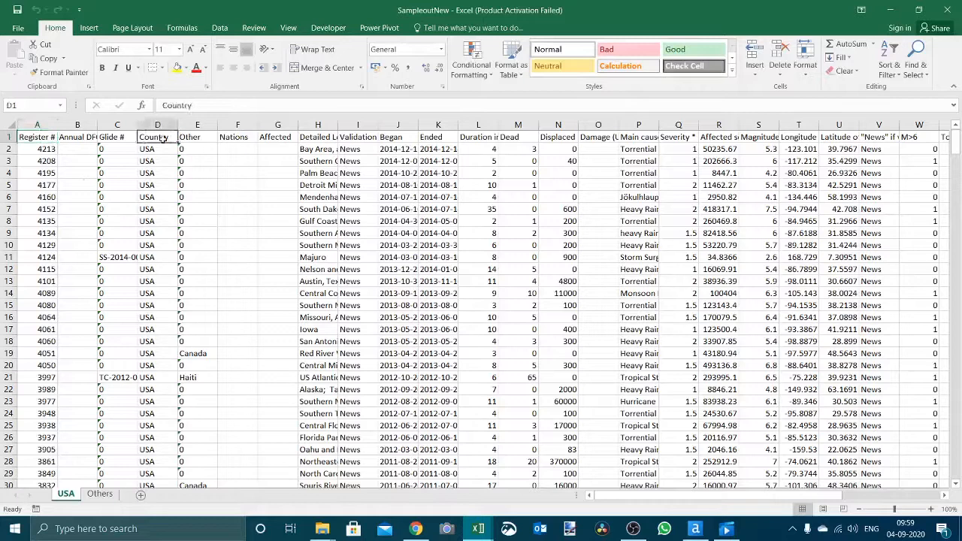
{"action": "left_click", "coordinate": [219, 28]}
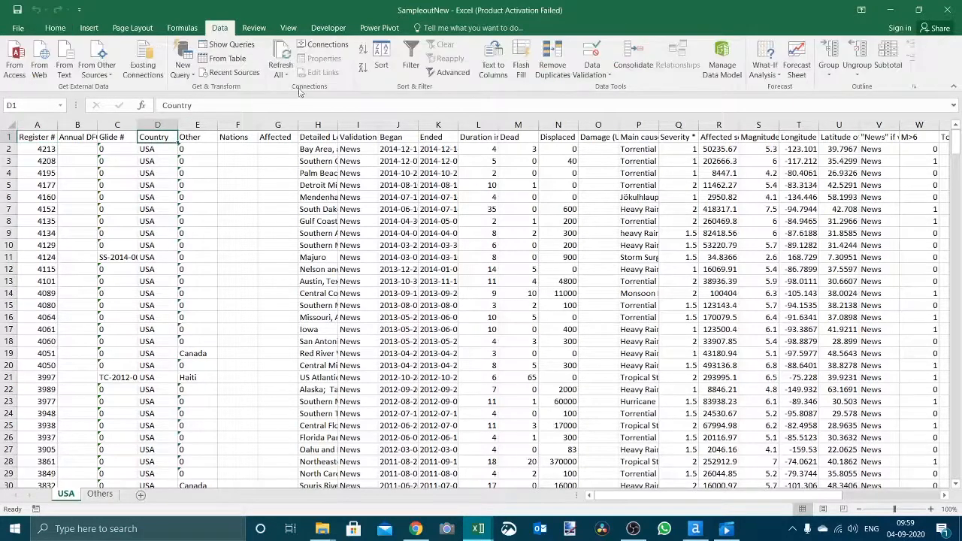
{"action": "left_click", "coordinate": [170, 136]}
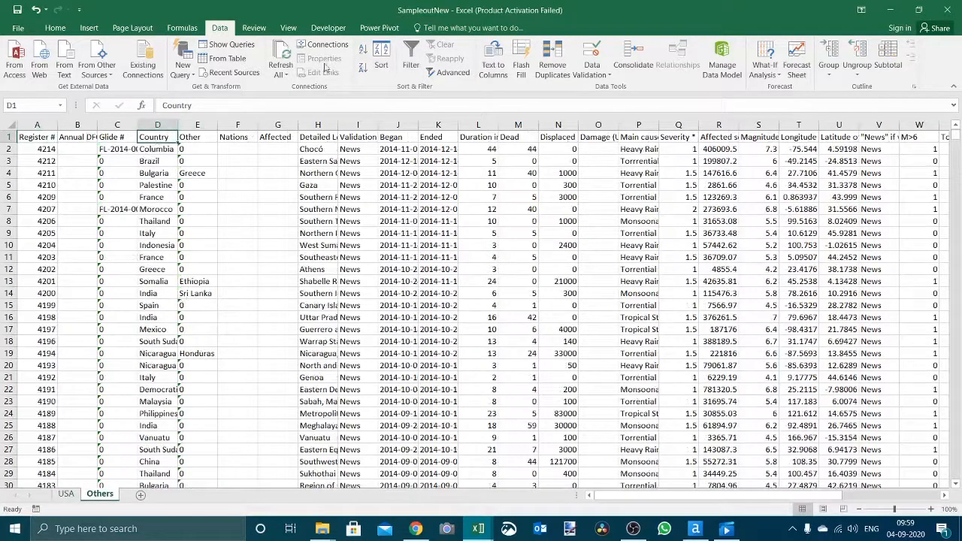
{"action": "left_click", "coordinate": [411, 56]}
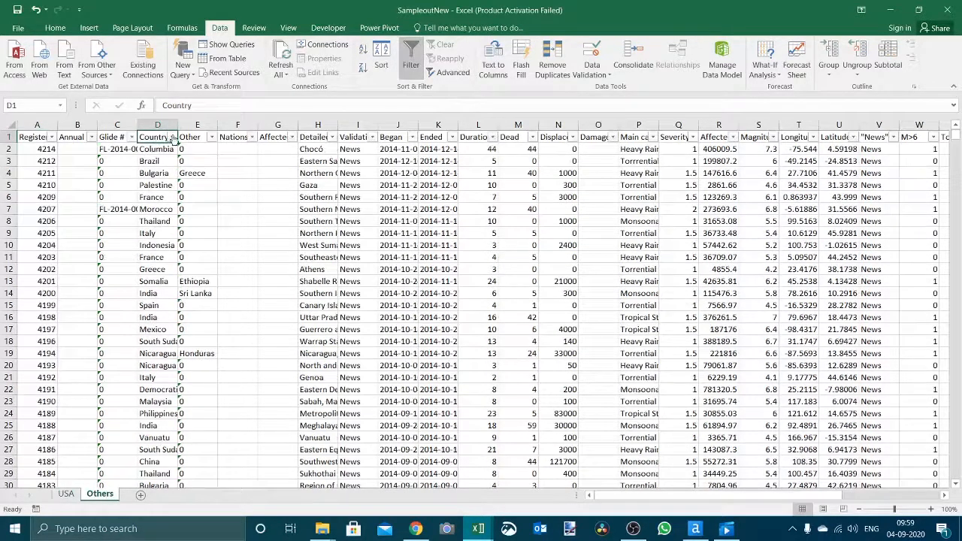
{"action": "left_click", "coordinate": [174, 137]}
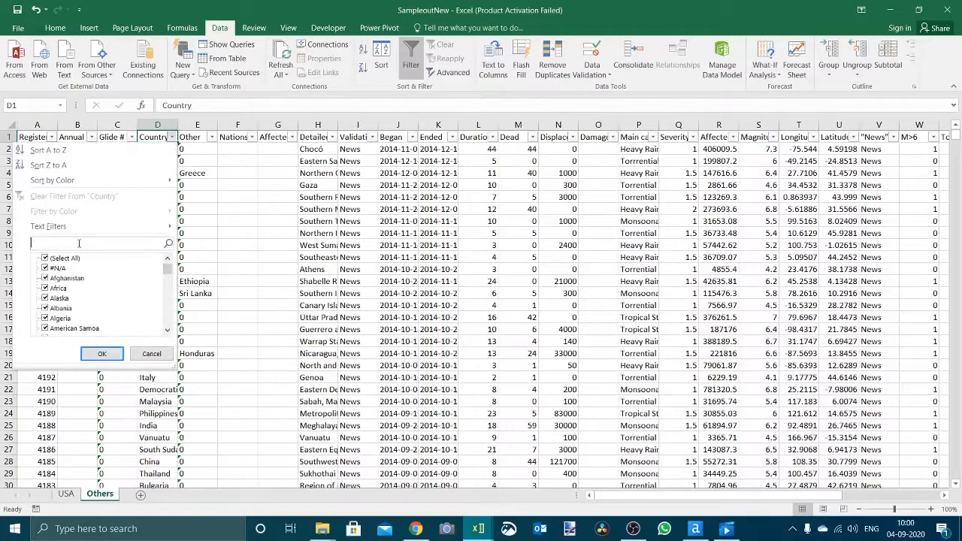
{"action": "type", "text": "USA"}
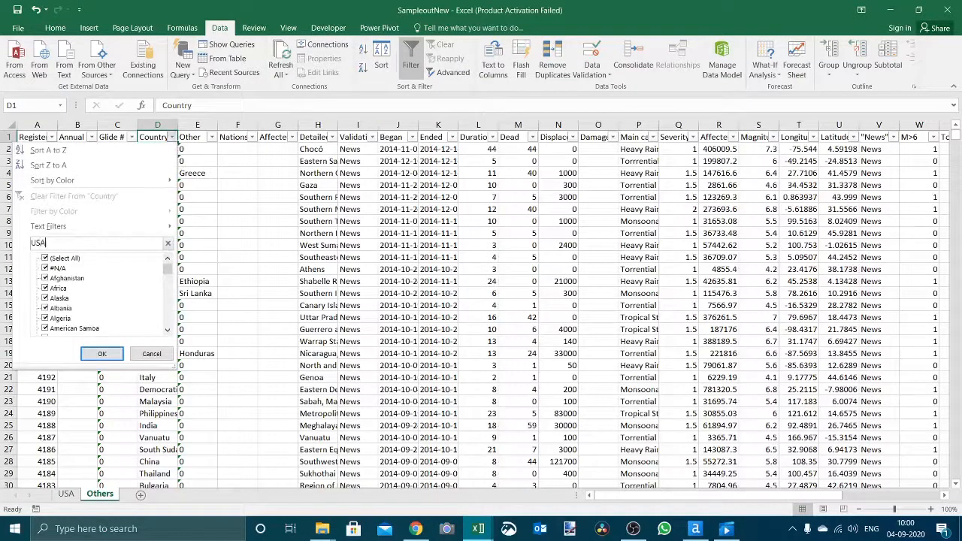
{"action": "left_click", "coordinate": [101, 354]}
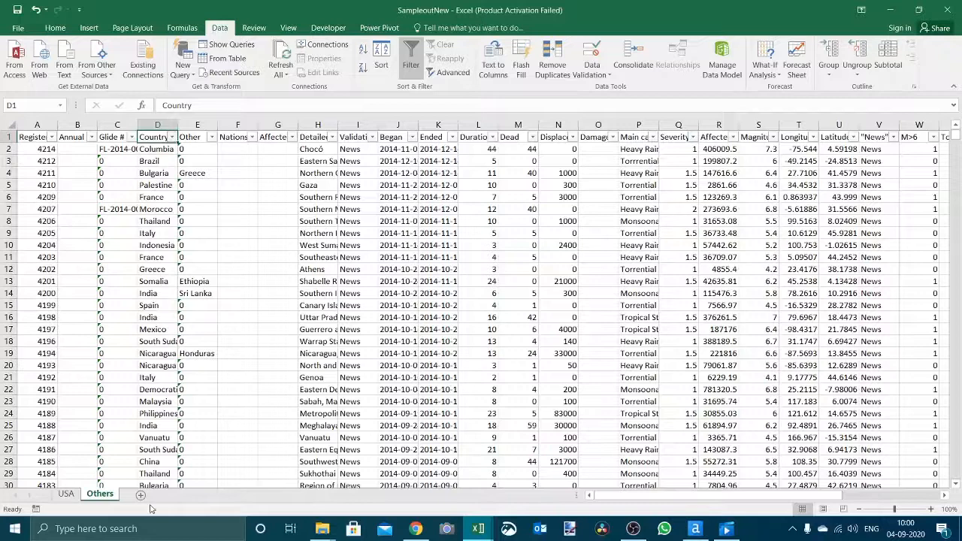